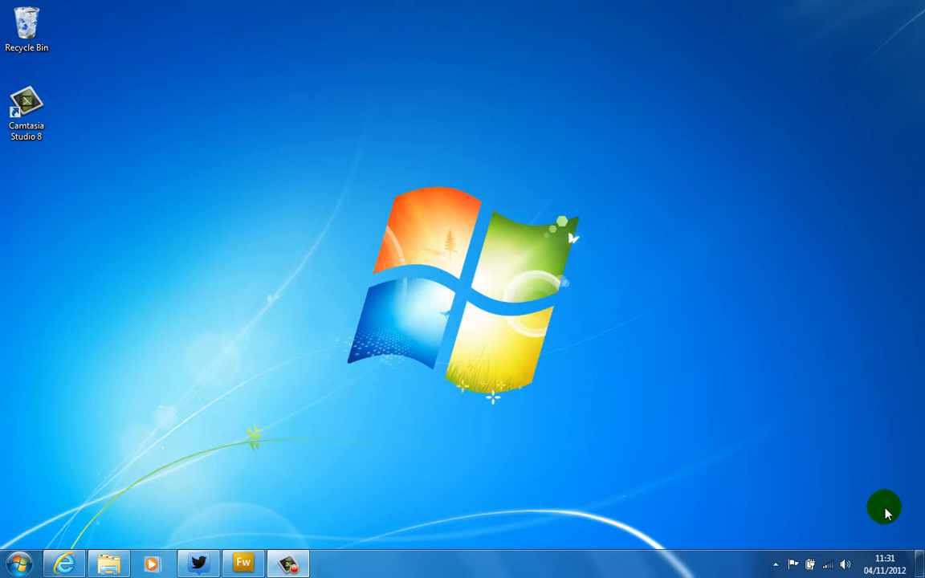
mouse_move(883, 546)
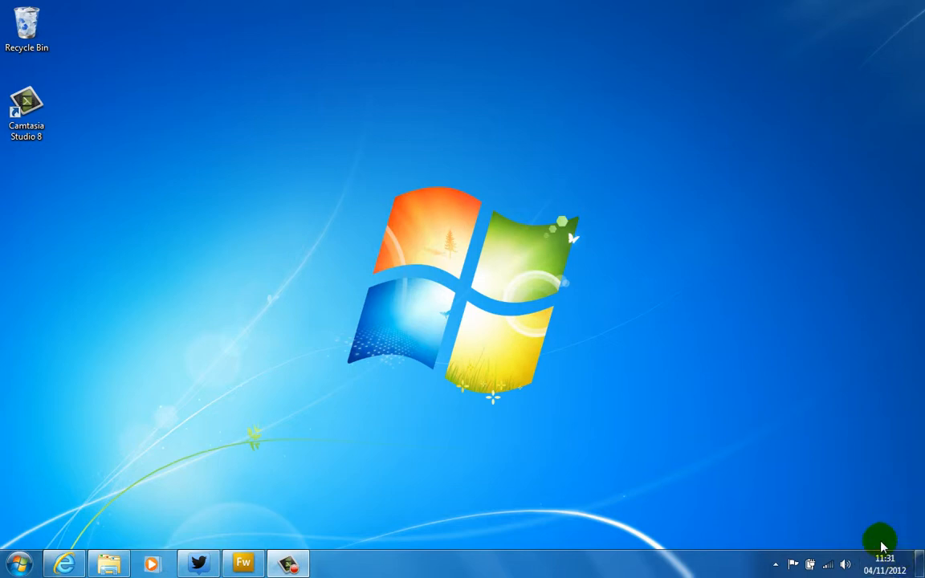
mouse_move(17, 562)
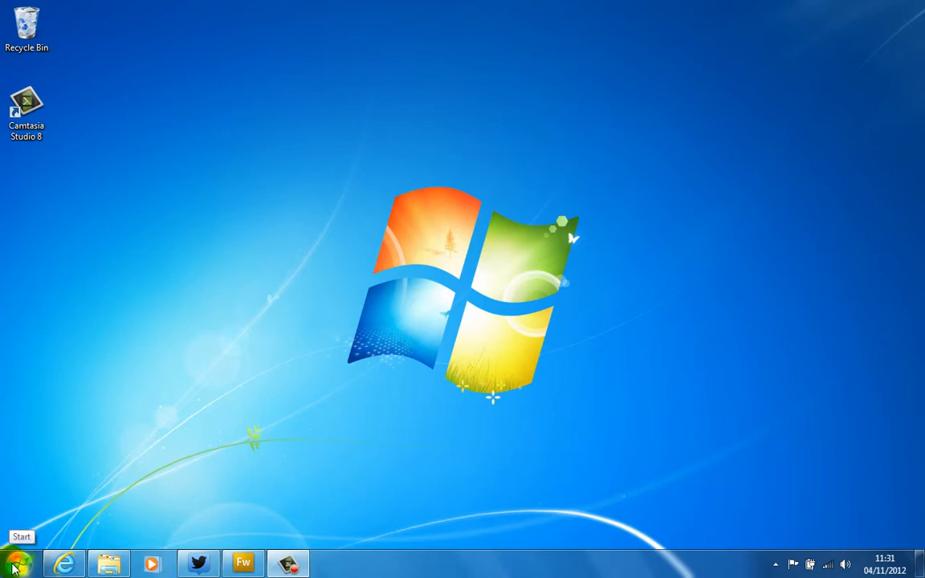
Launch Adobe Fireworks CS3 from the Adobe Web Standard CS3 folder in All Programs
left_click(18, 562)
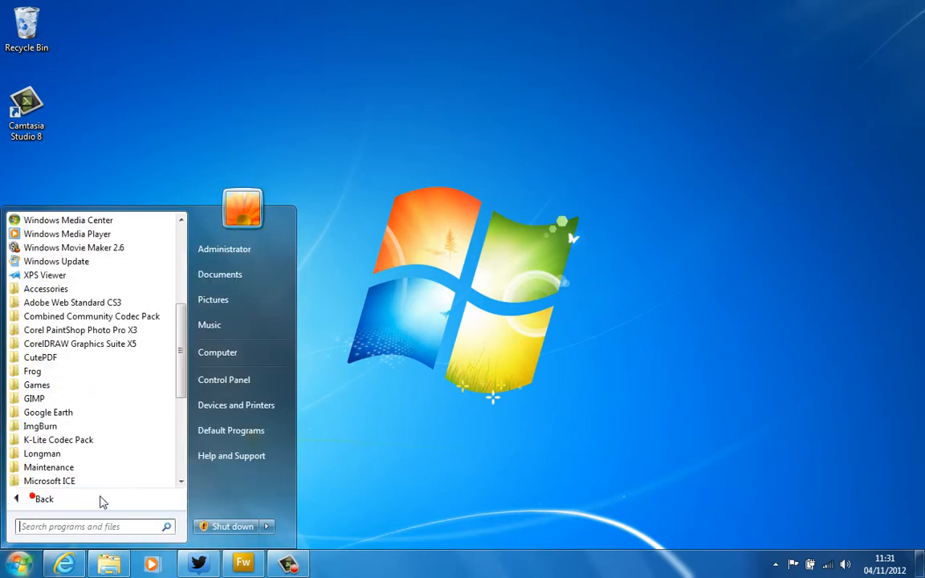
mouse_move(73, 302)
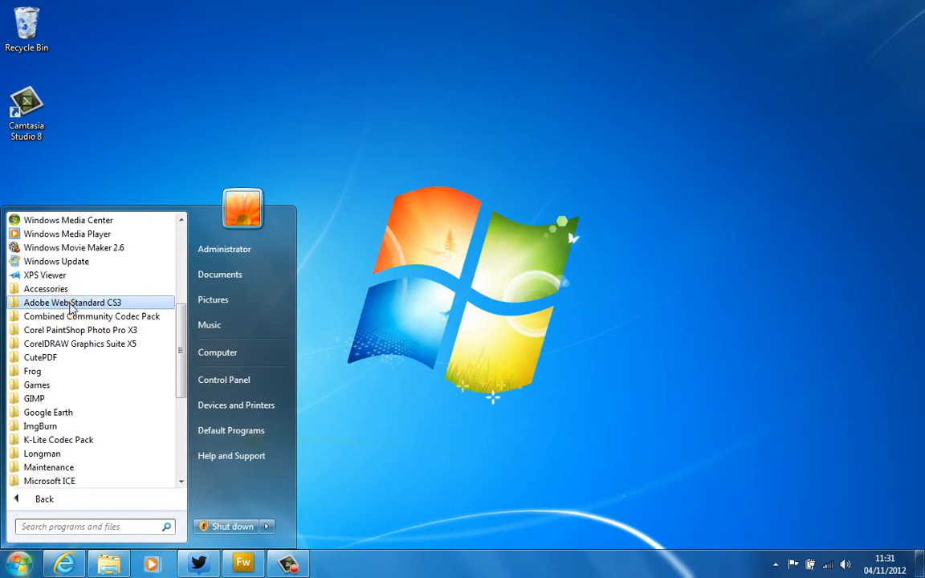
left_click(74, 302)
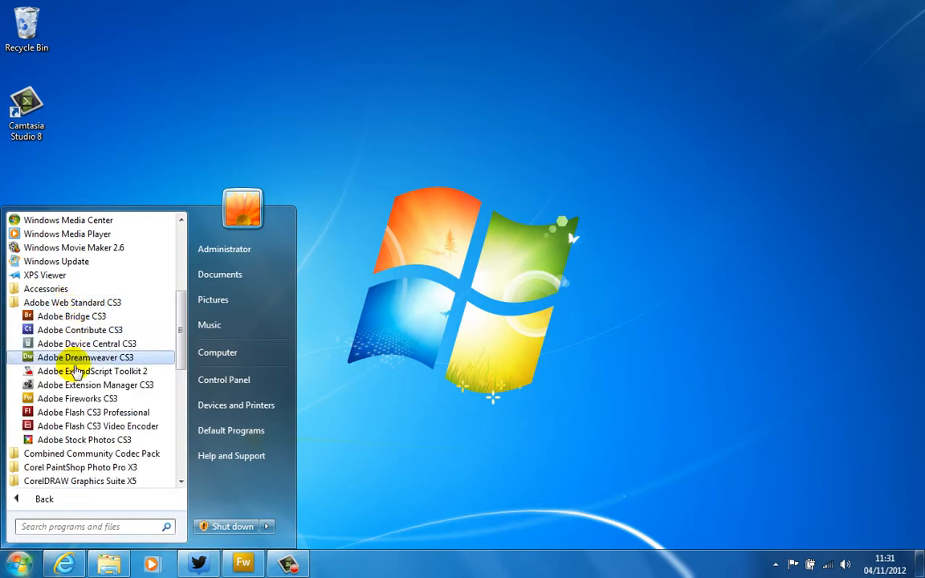
mouse_move(77, 398)
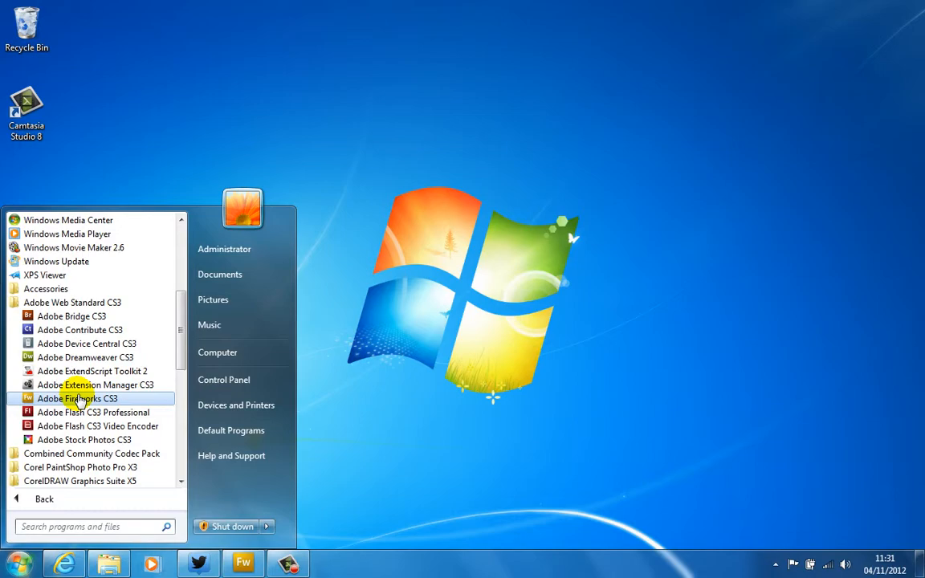
left_click(77, 398)
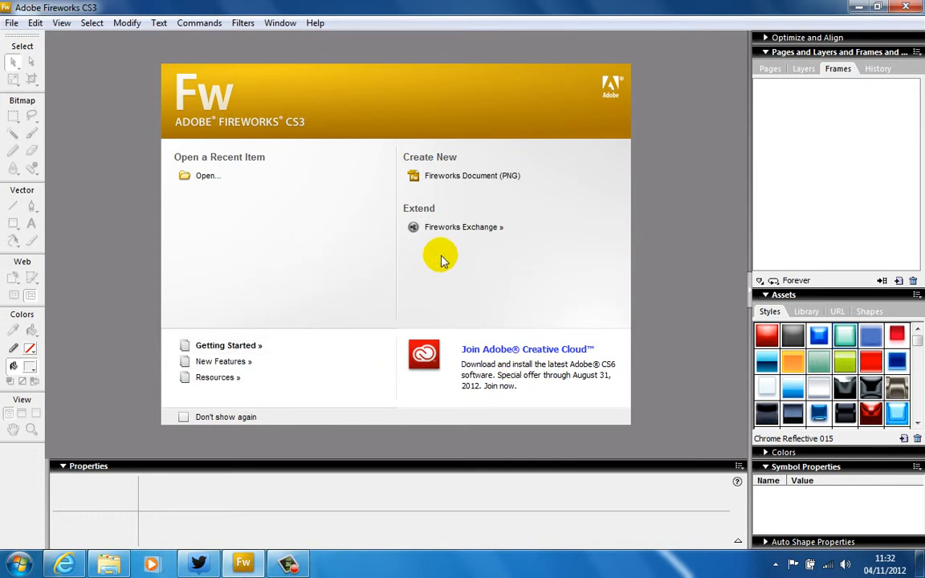
Create a new Fireworks document with Width 1000 and Height 200 pixels and confirm
left_click(472, 175)
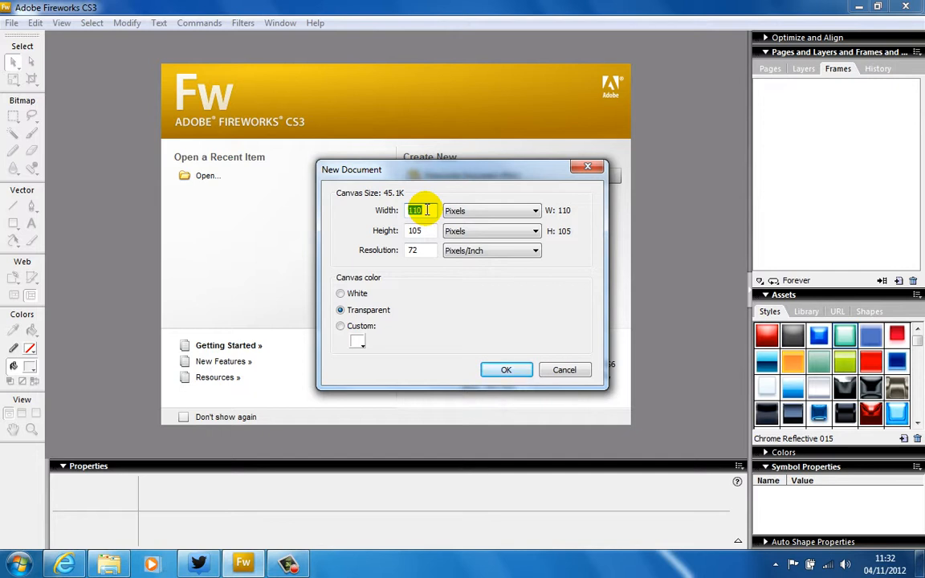
type("1000")
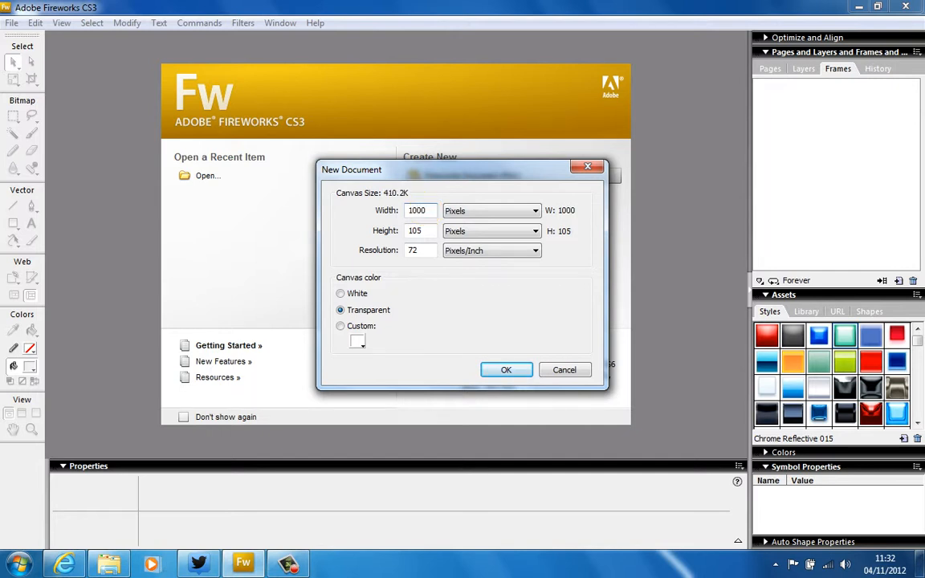
type("2")
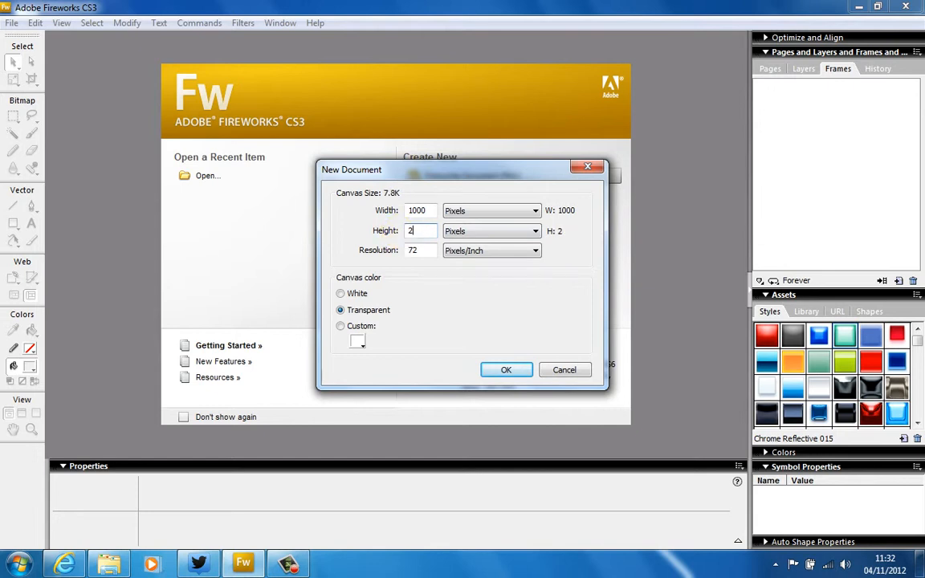
type("00")
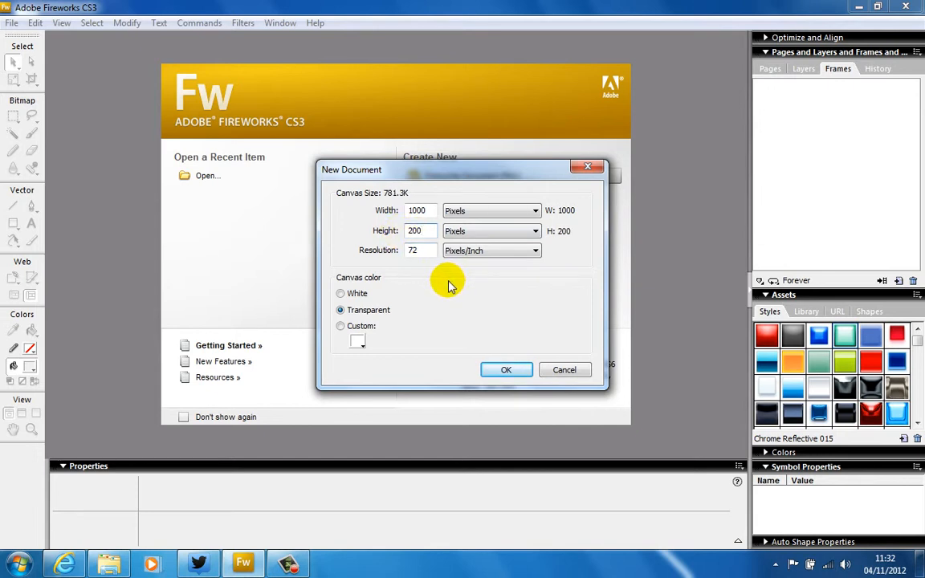
mouse_move(356, 286)
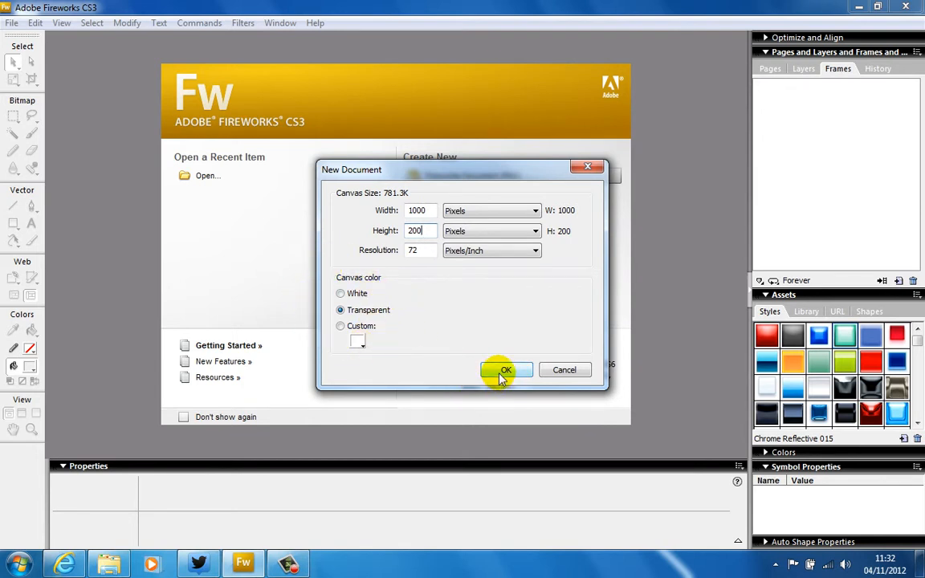
left_click(506, 369)
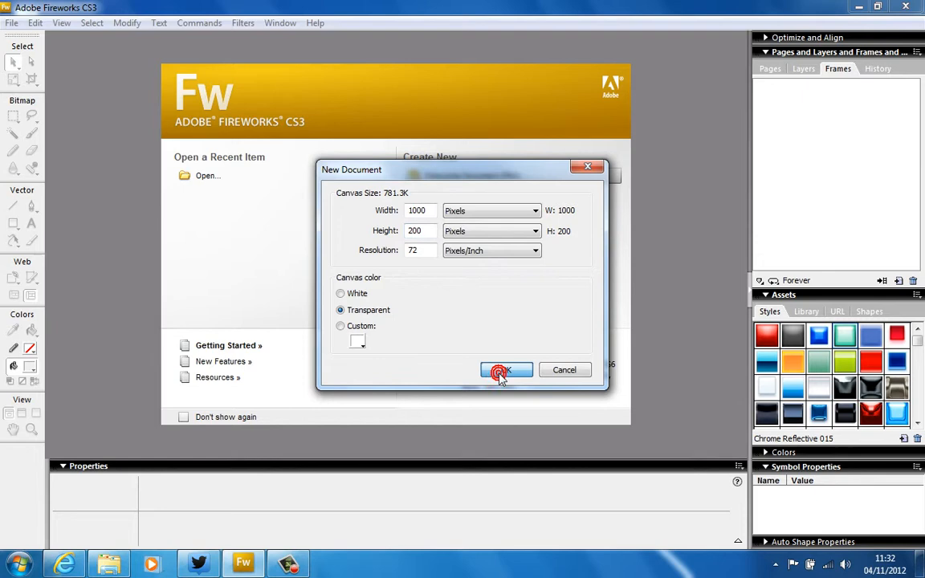
Open the blank 1000 × 200 canvas and select the Rectangle tool
left_click(506, 369)
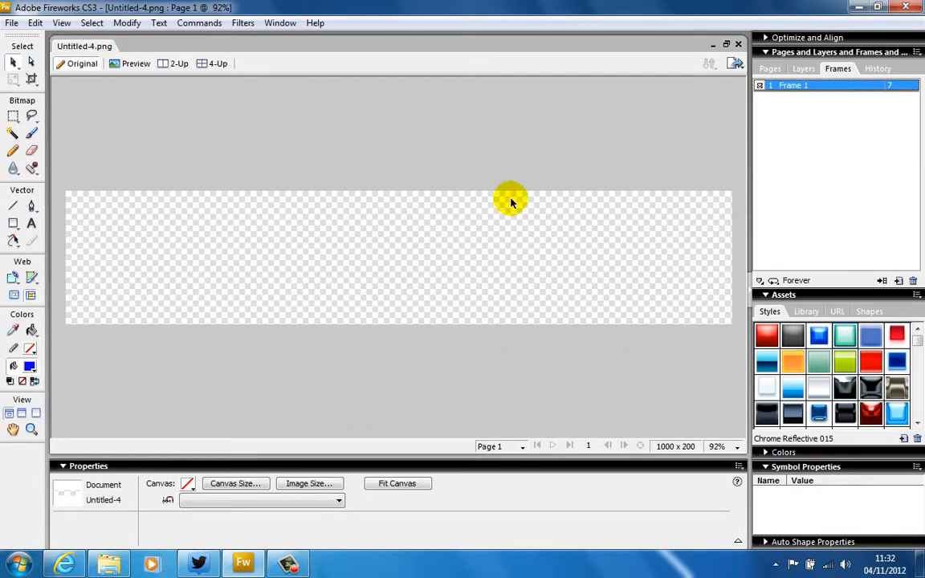
mouse_move(10, 233)
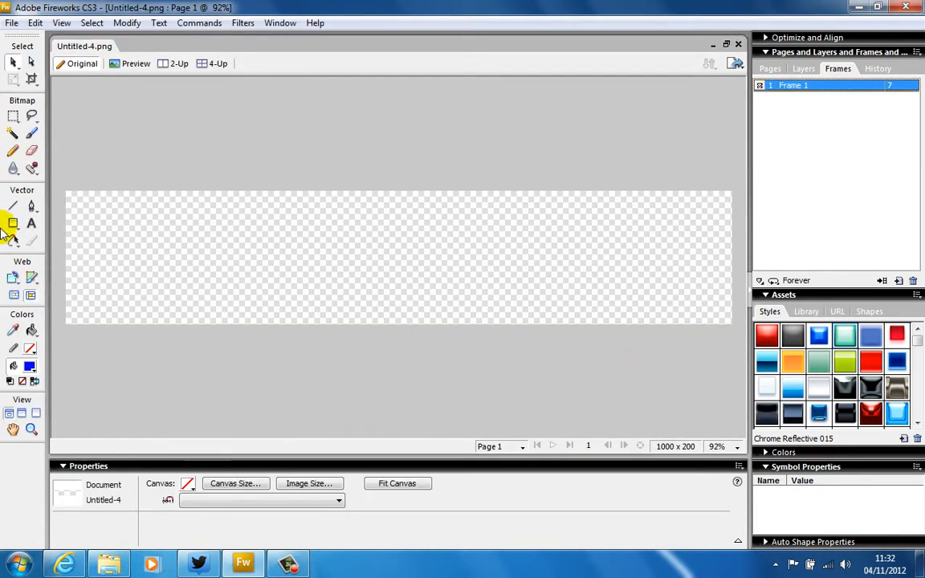
mouse_move(639, 158)
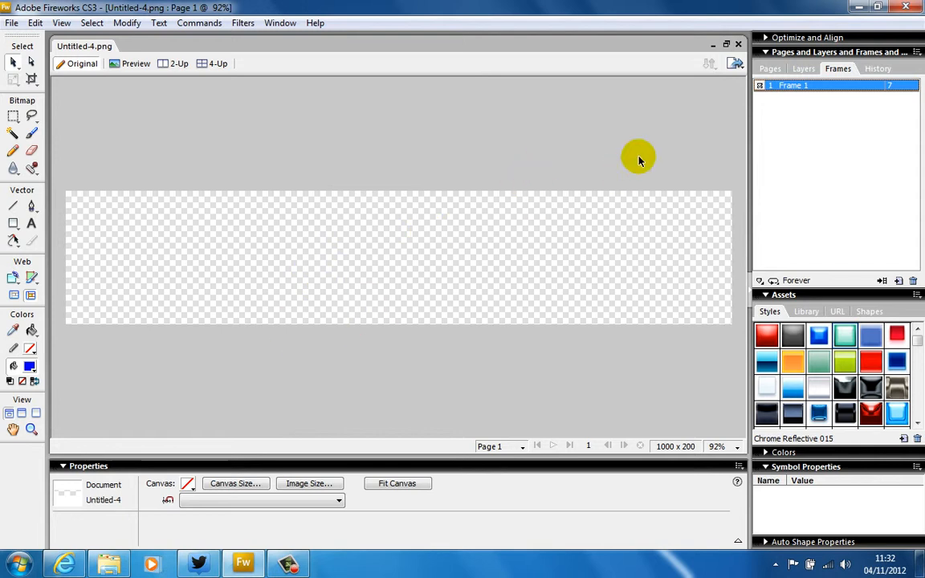
mouse_move(182, 216)
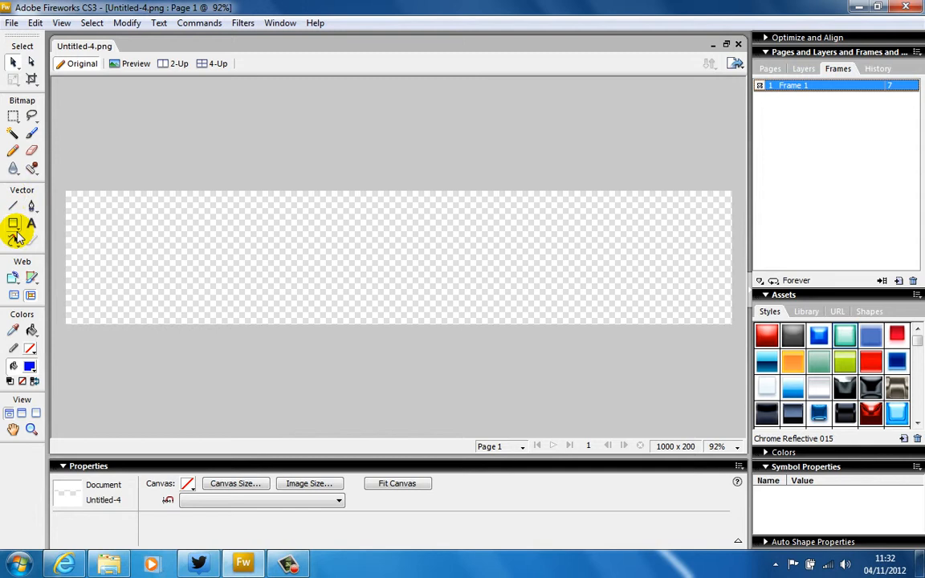
left_click(15, 225)
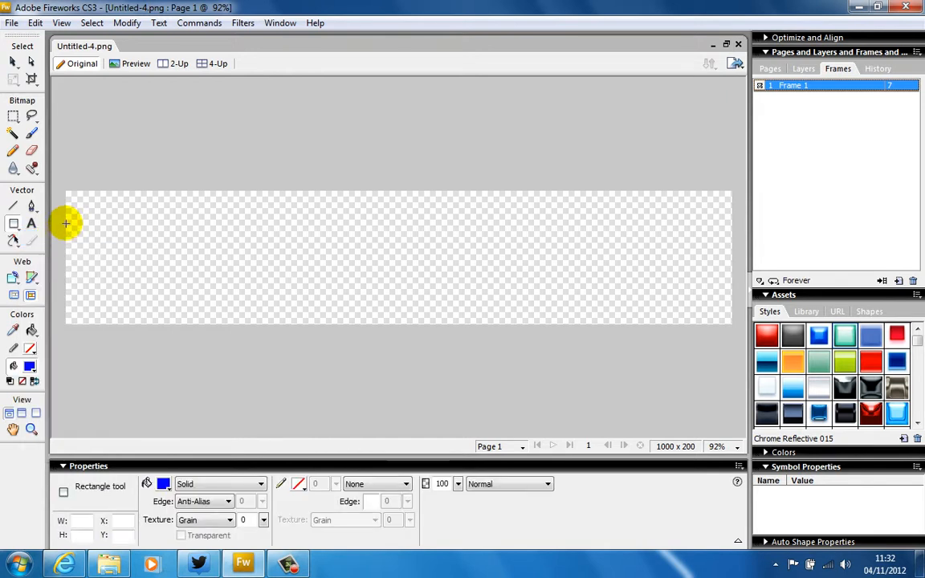
Draw a blue rectangle from corner to corner covering the whole canvas
left_click_drag(66, 223, 679, 310)
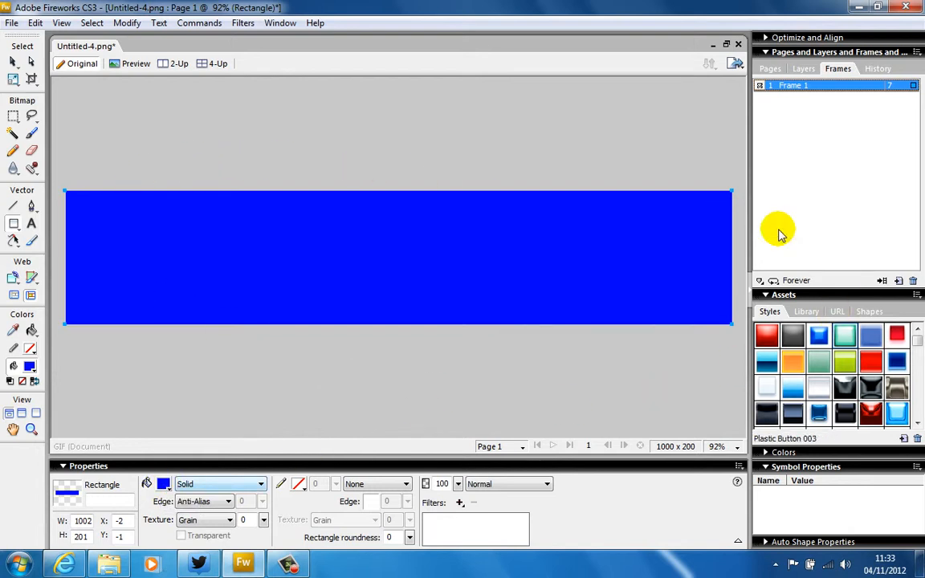
mouse_move(641, 286)
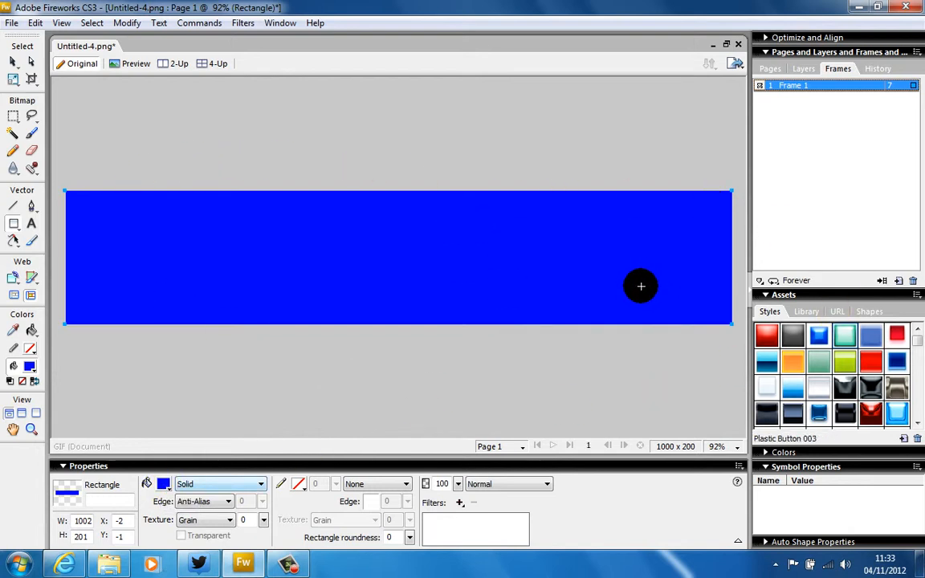
left_click(844, 363)
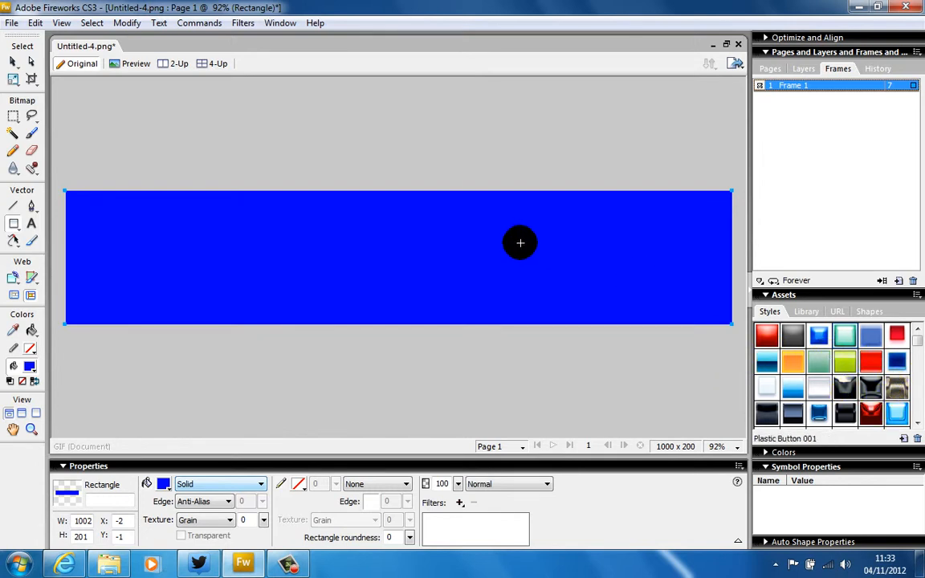
mouse_move(546, 314)
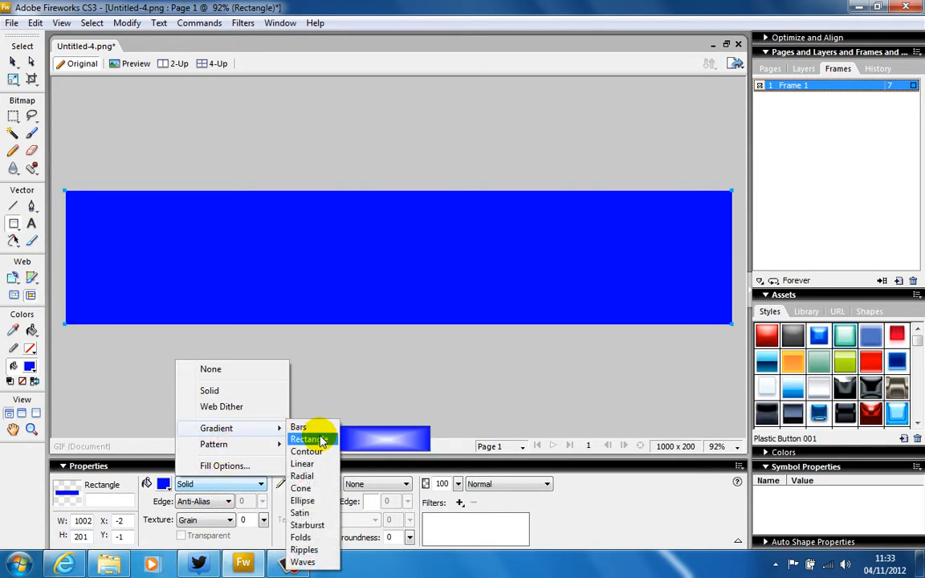
mouse_move(302, 501)
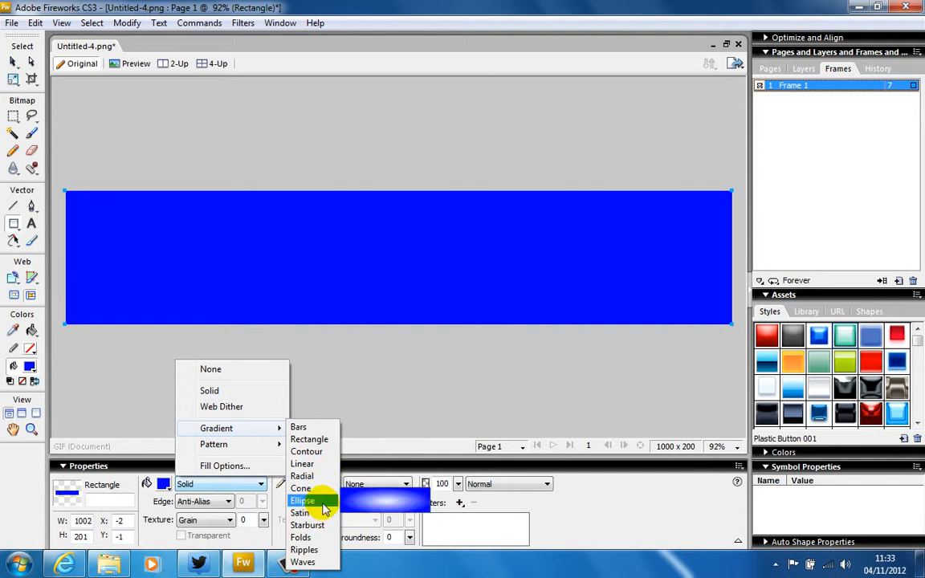
Give the rectangle an Ellipse gradient fill with a pale white centre fading to blue
left_click(302, 501)
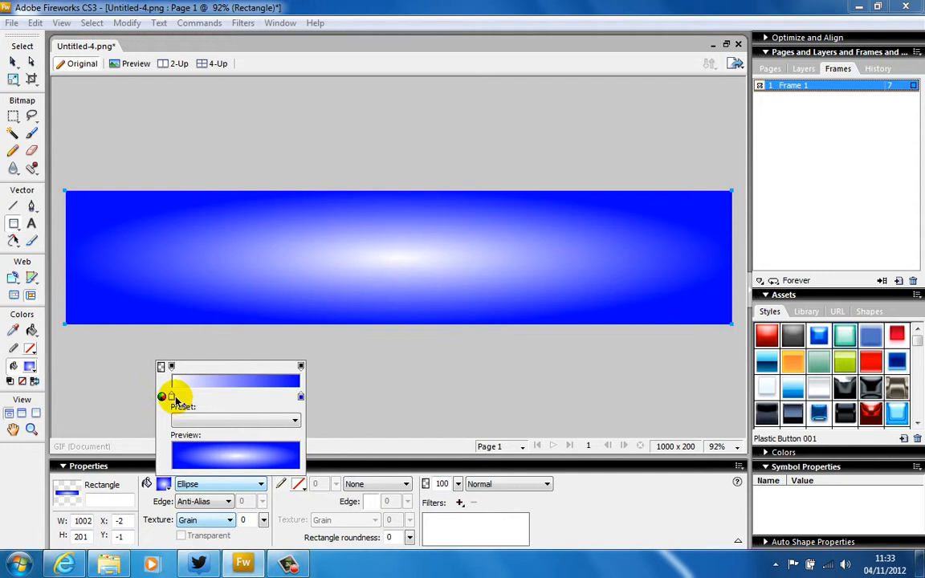
left_click(164, 397)
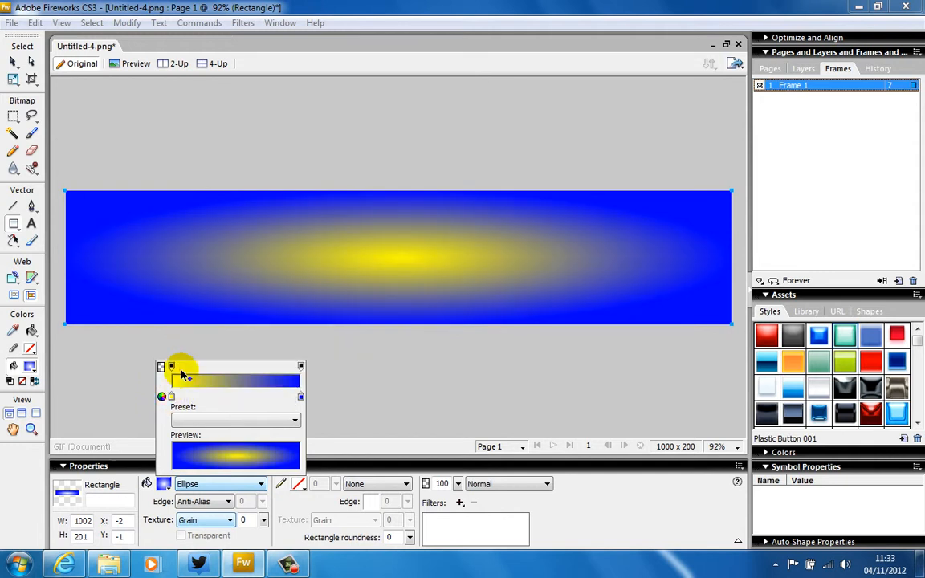
left_click(160, 395)
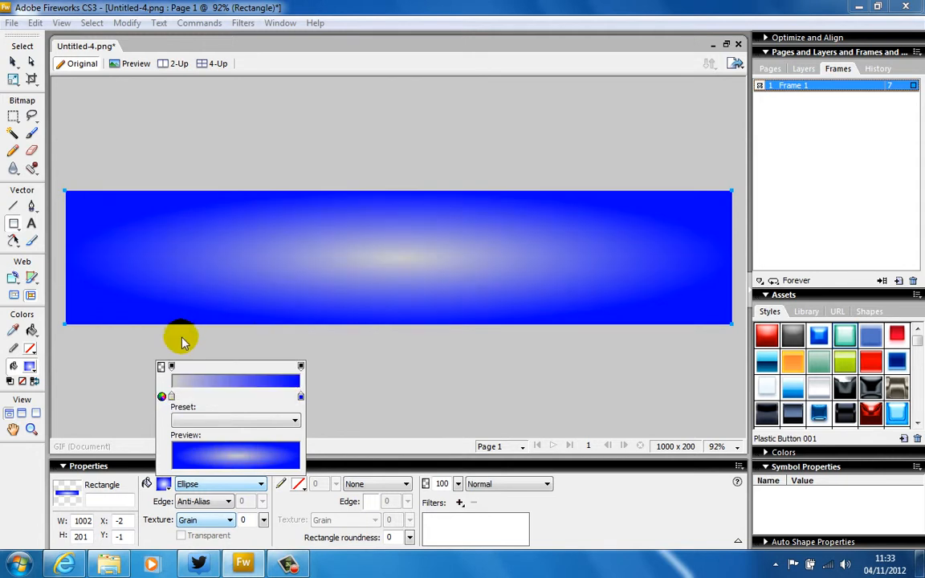
mouse_move(382, 360)
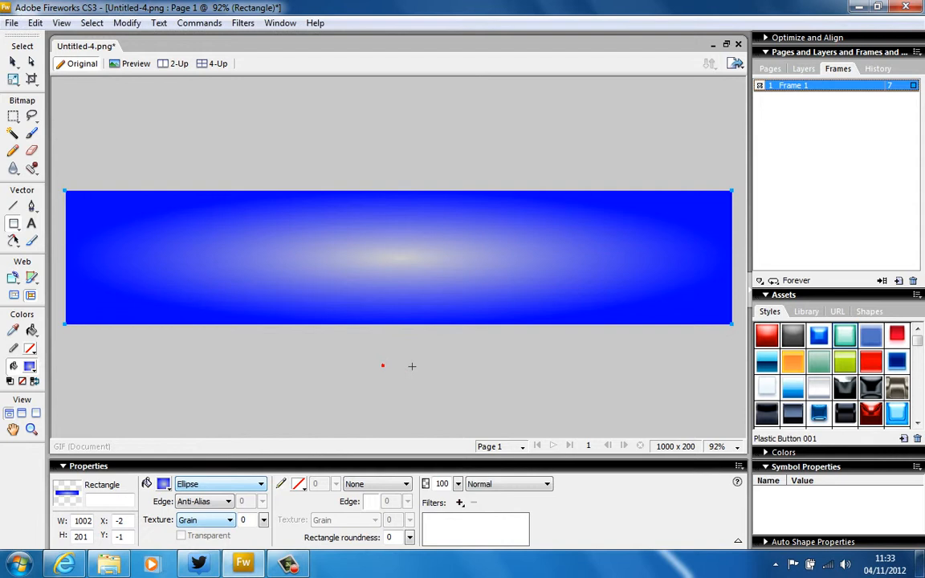
mouse_move(106, 235)
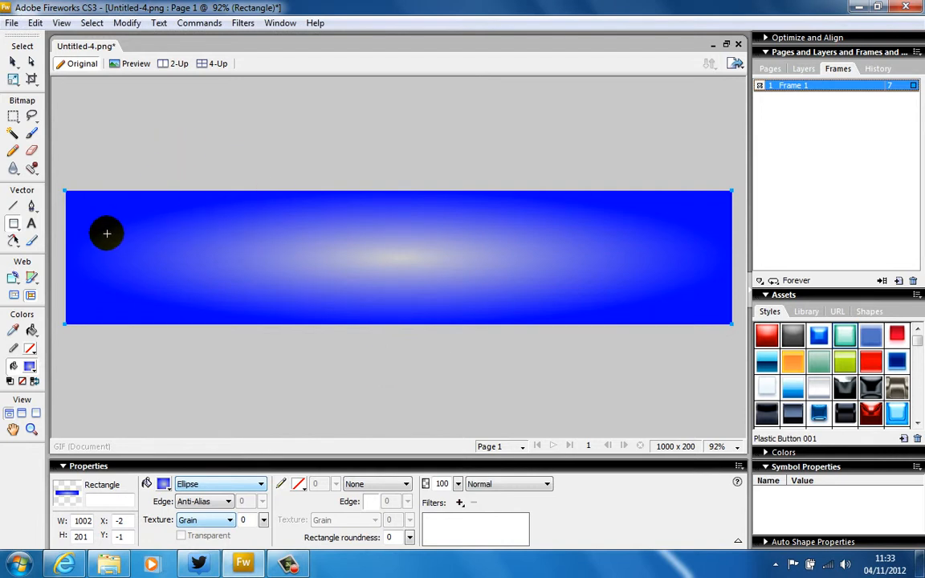
mouse_move(30, 223)
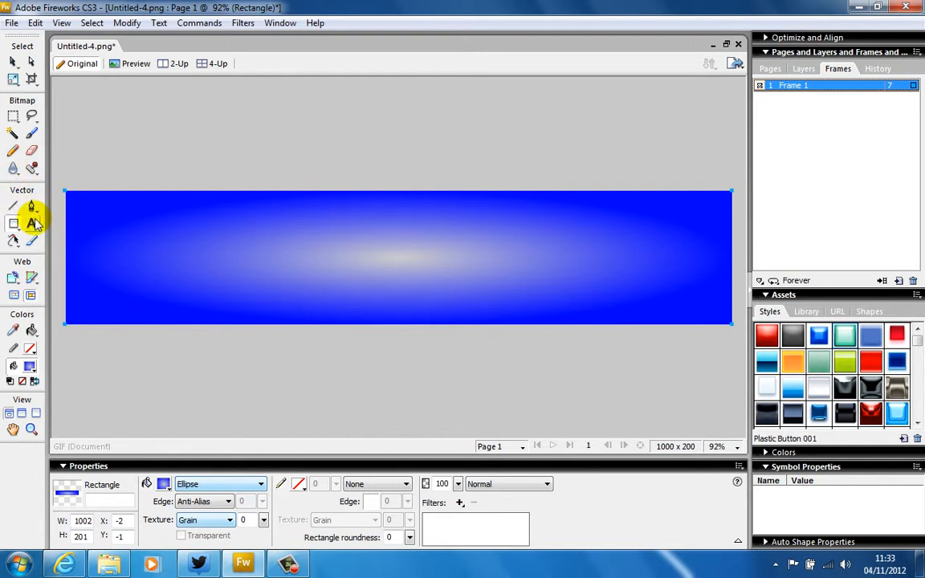
mouse_move(32, 223)
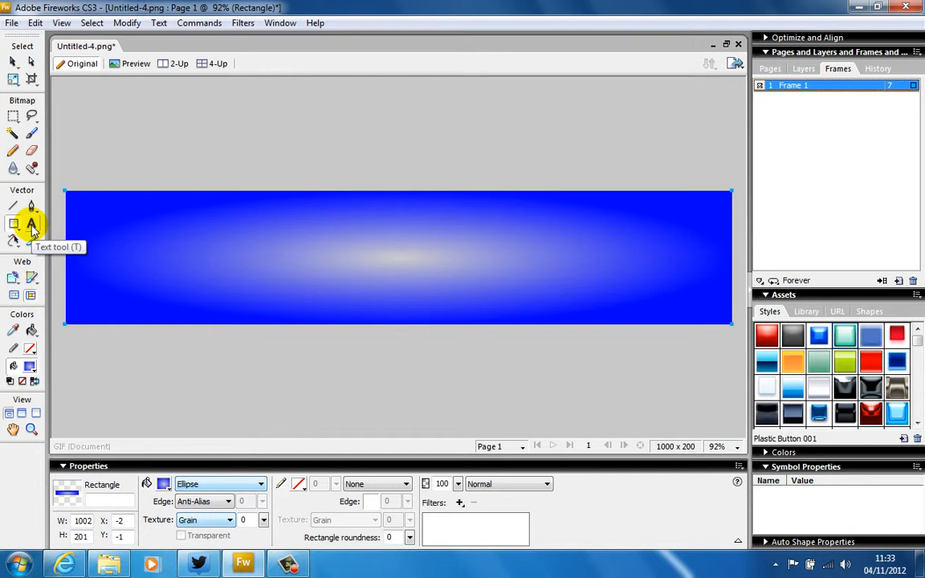
Add a text box on the banner reading 'Advertising Banner'
left_click(32, 225)
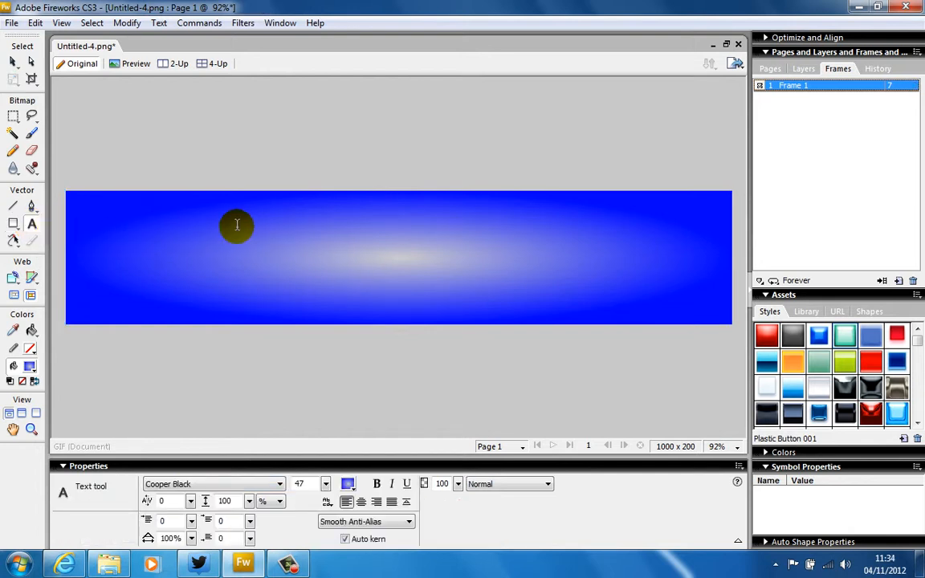
left_click_drag(237, 225, 494, 242)
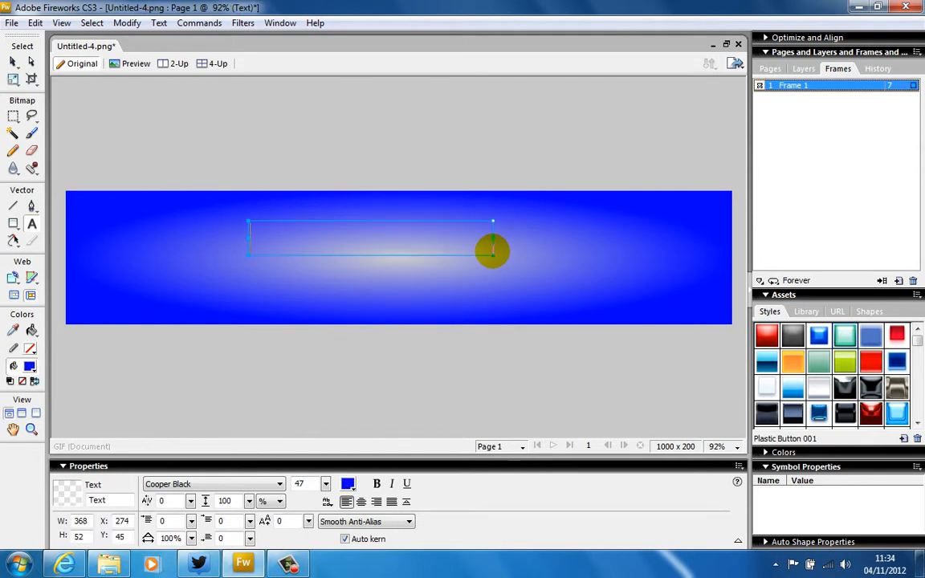
type("Advert")
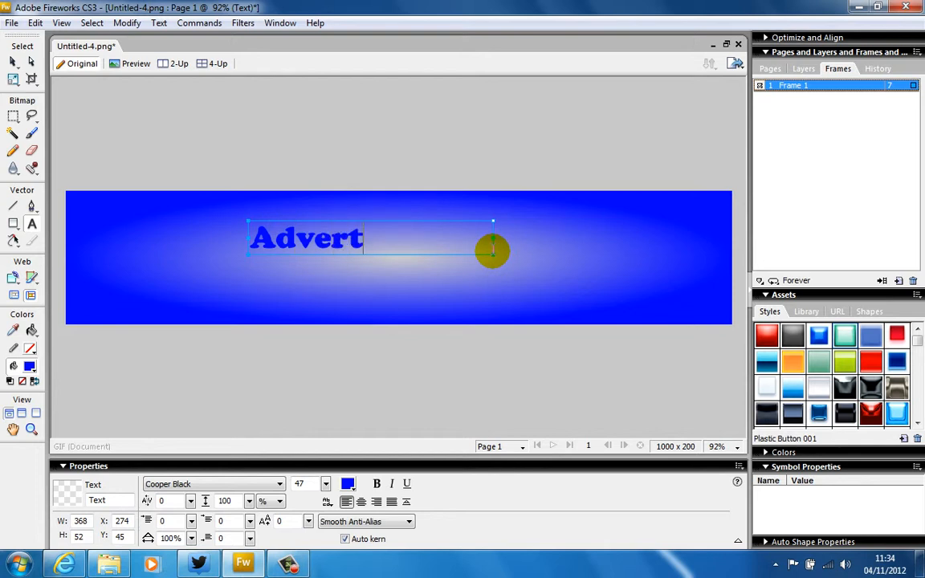
type("ising Ba")
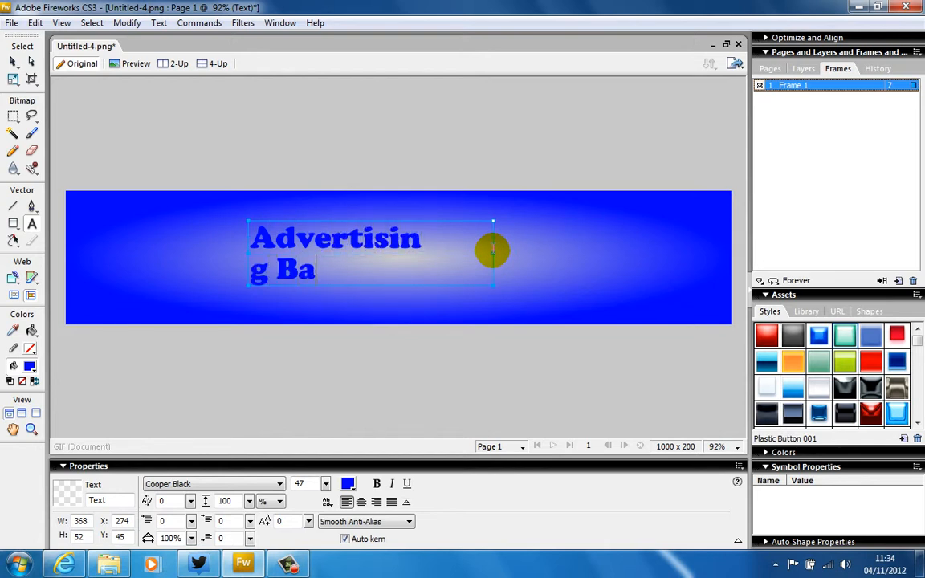
type("nner")
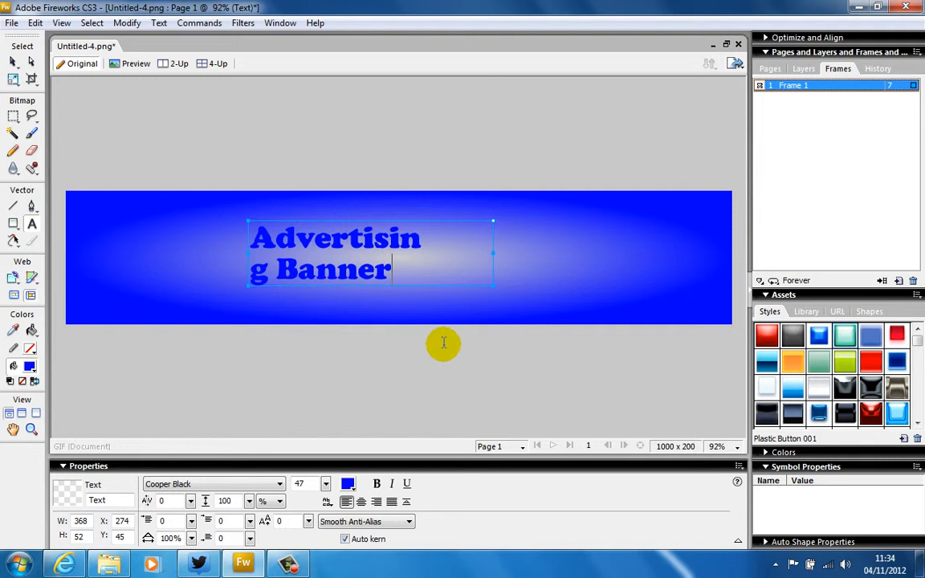
mouse_move(13, 63)
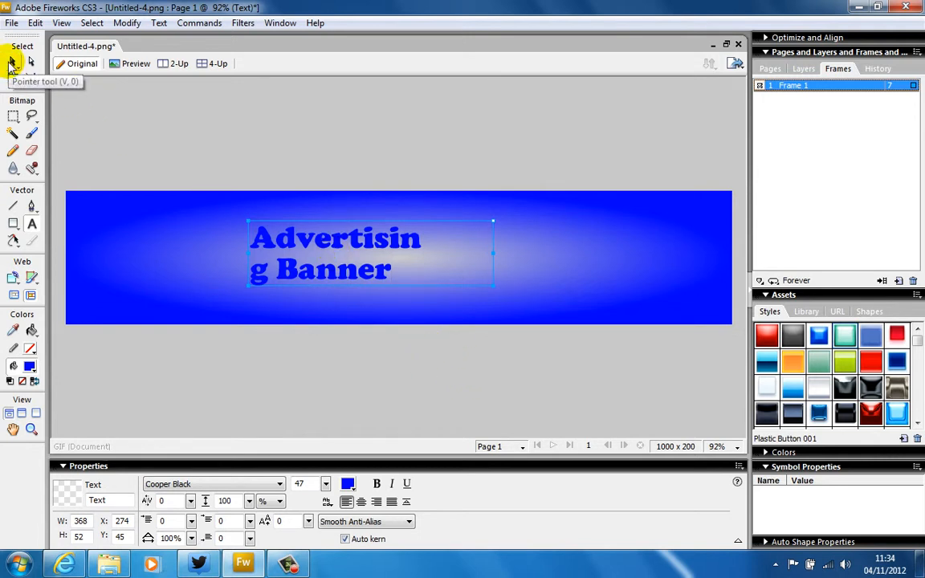
Make the text yellow, centre-aligned, and drag it to the middle of the banner
left_click(13, 63)
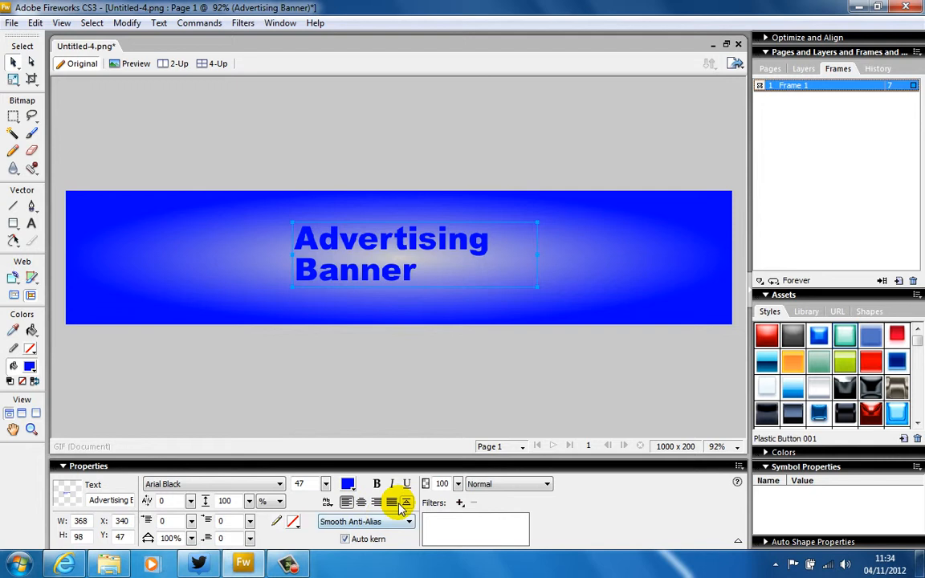
mouse_move(373, 35)
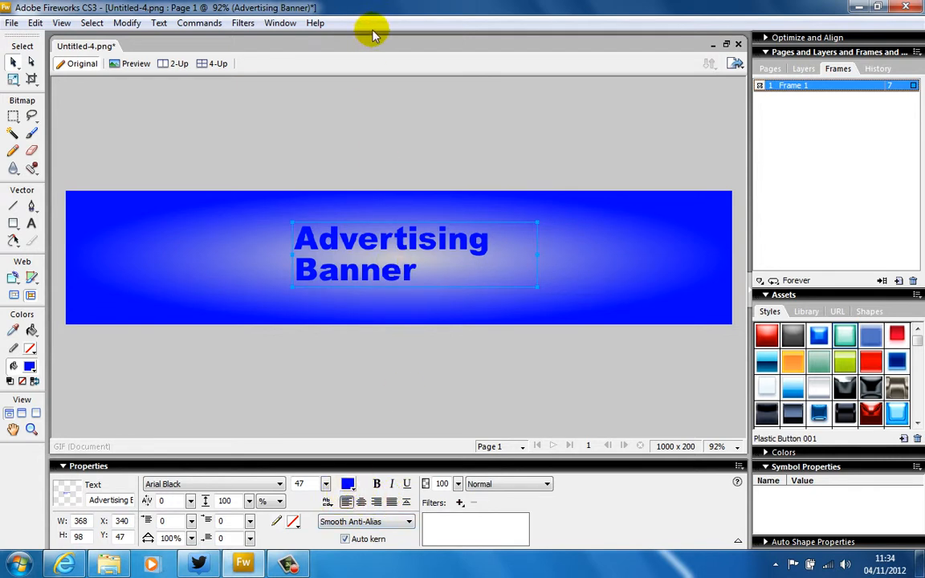
mouse_move(363, 440)
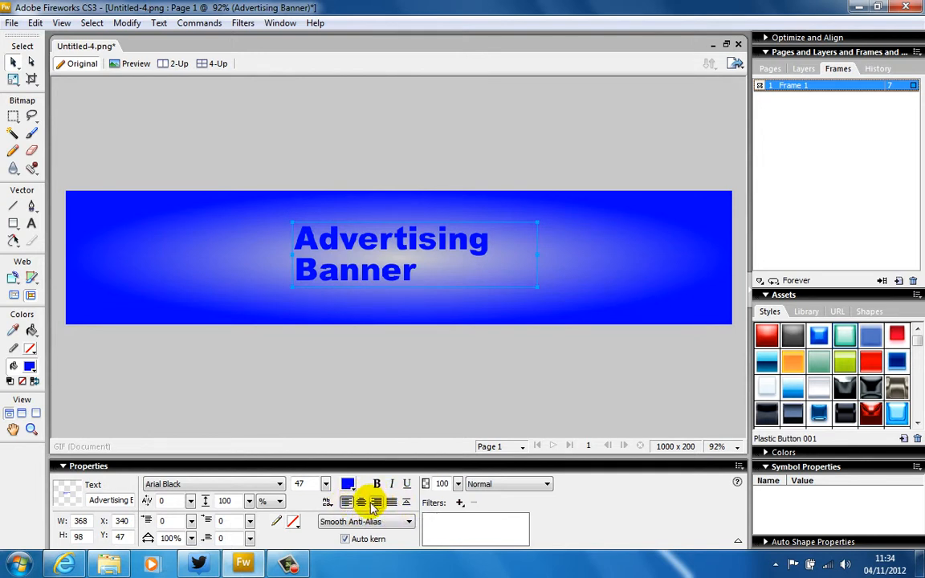
left_click(362, 501)
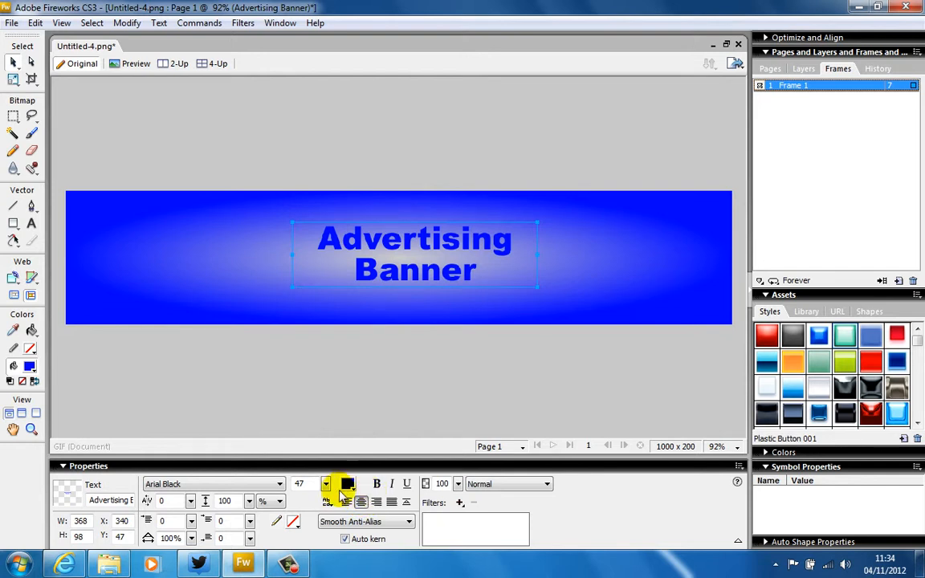
left_click(347, 483)
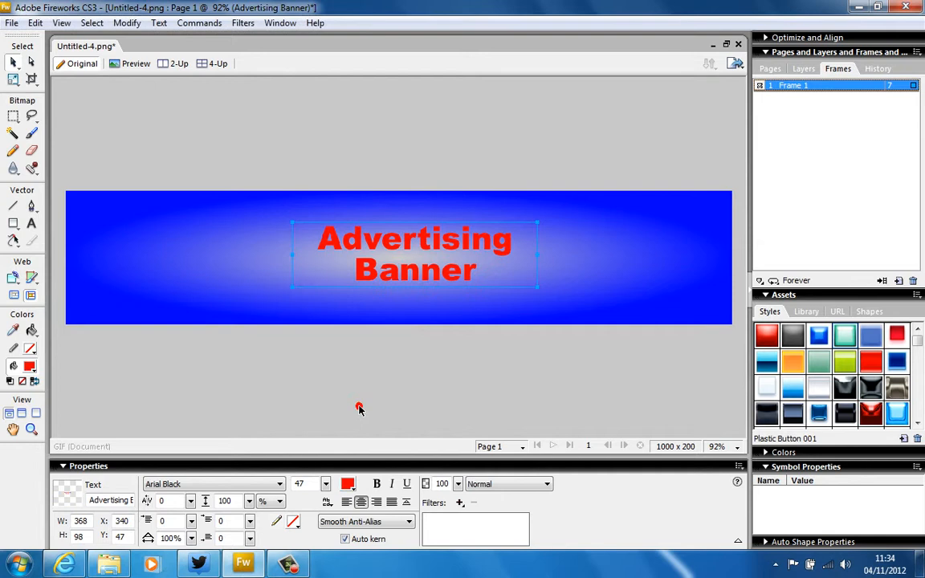
left_click(347, 484)
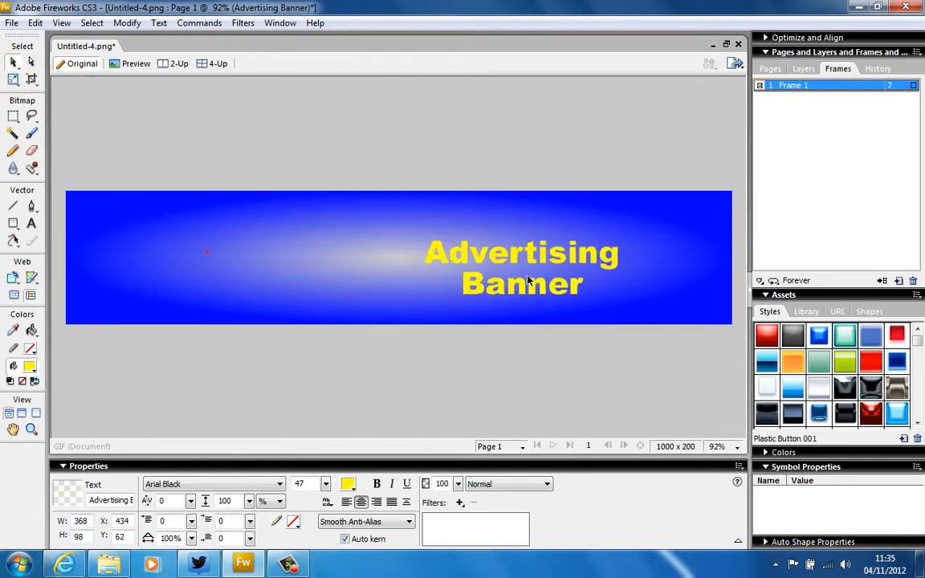
left_click_drag(522, 266, 389, 256)
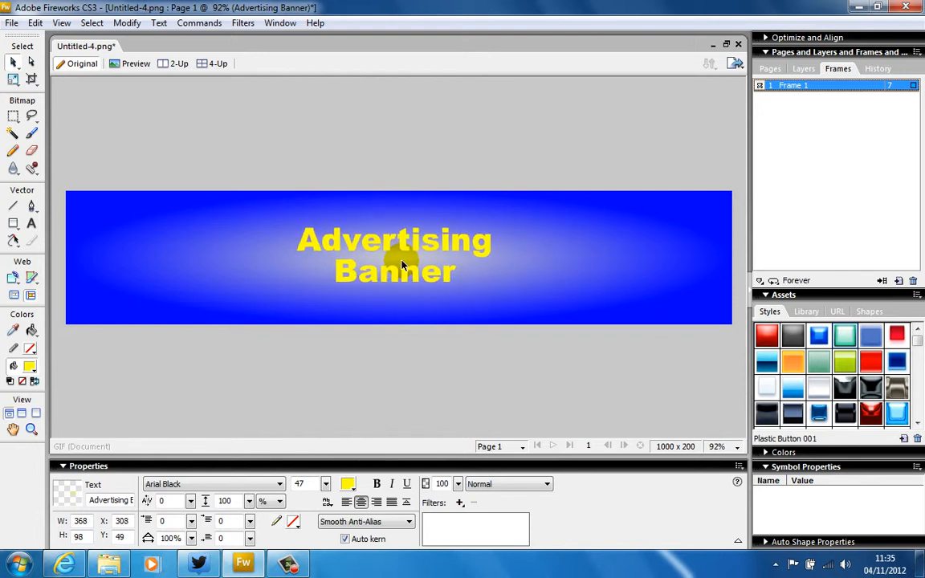
Nudge the yellow text so it rests centred on the gradient banner
left_click(401, 265)
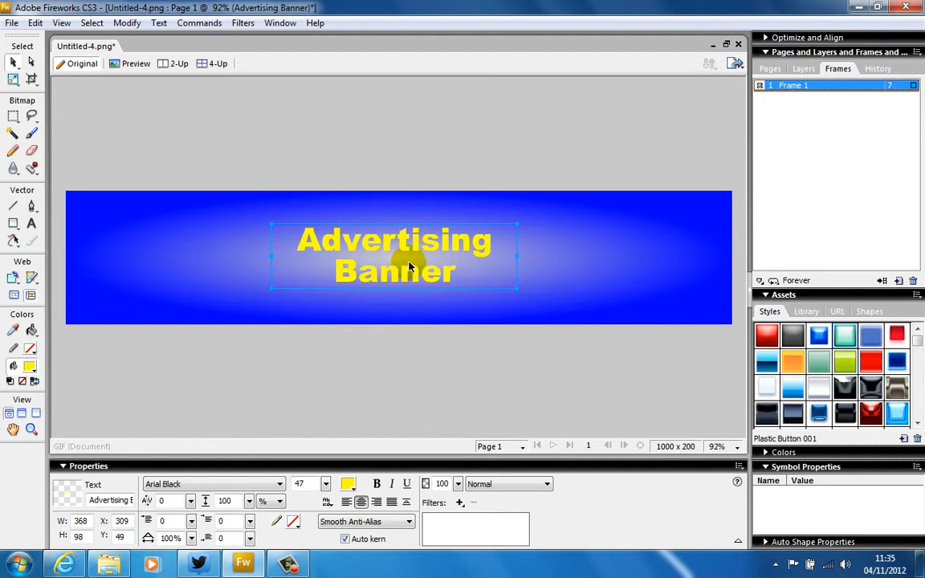
mouse_move(426, 270)
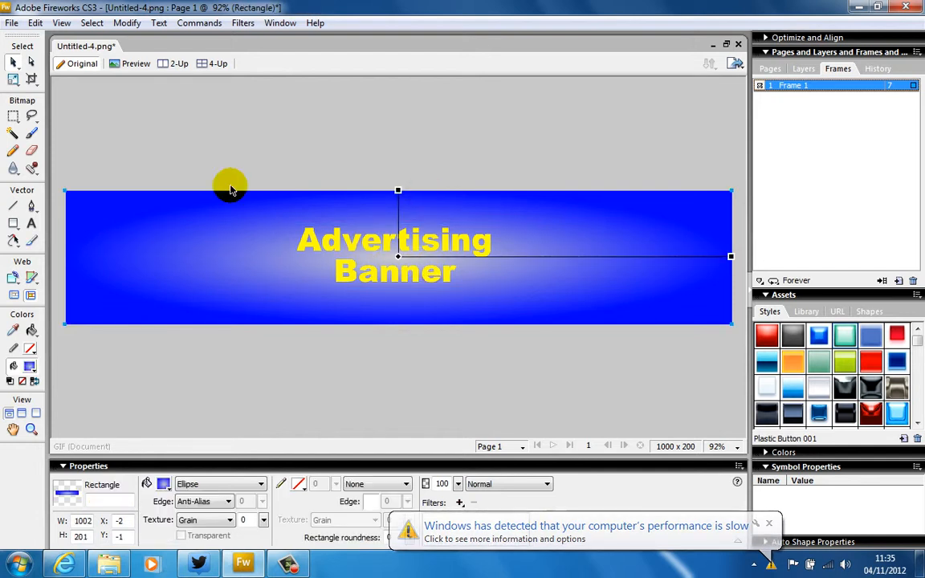
mouse_move(16, 223)
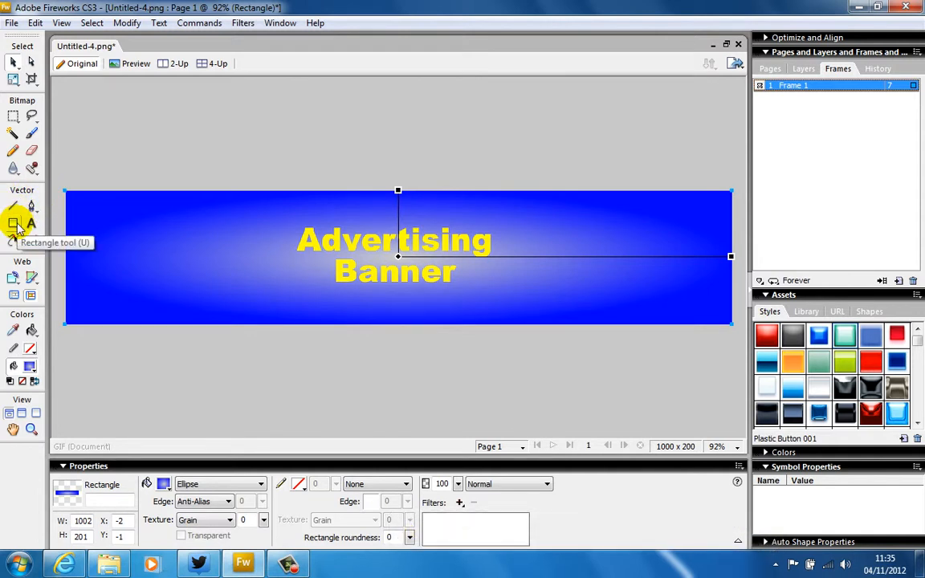
Draw a Star shape on the left of the canvas and fill it yellow
left_click(13, 224)
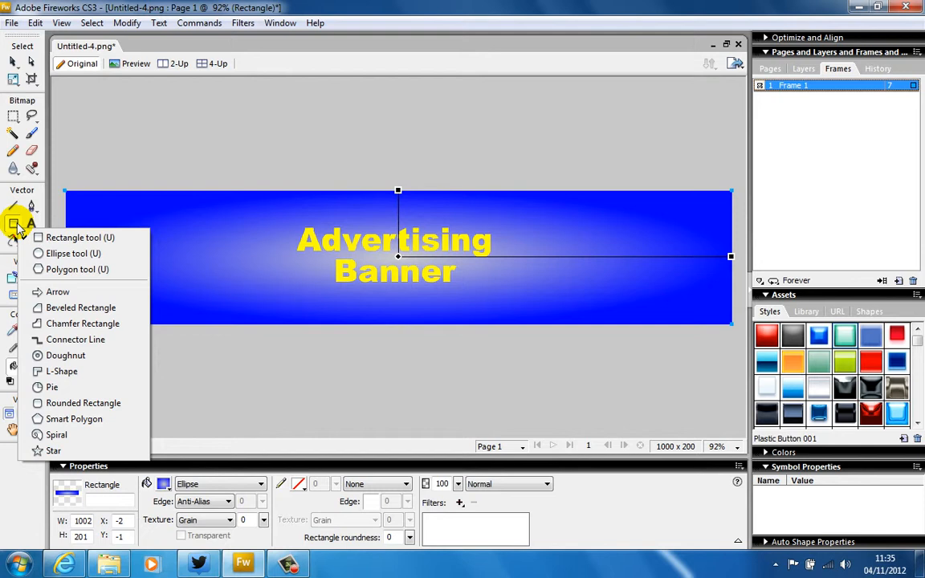
mouse_move(84, 323)
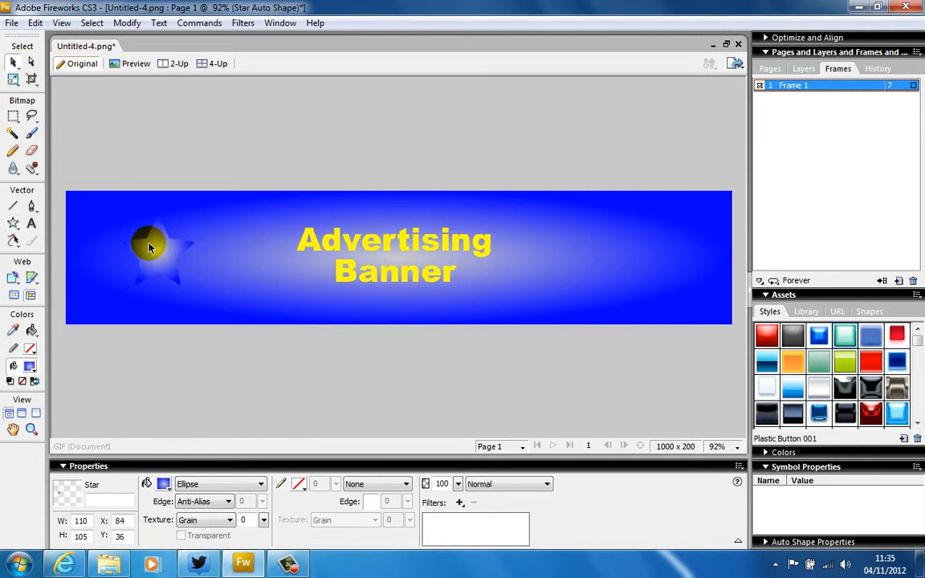
left_click(148, 247)
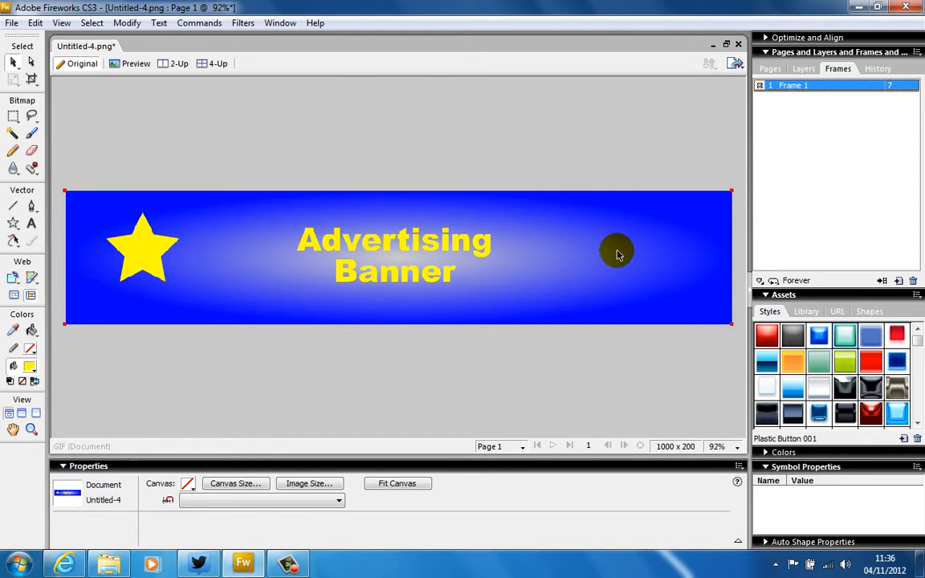
mouse_move(613, 244)
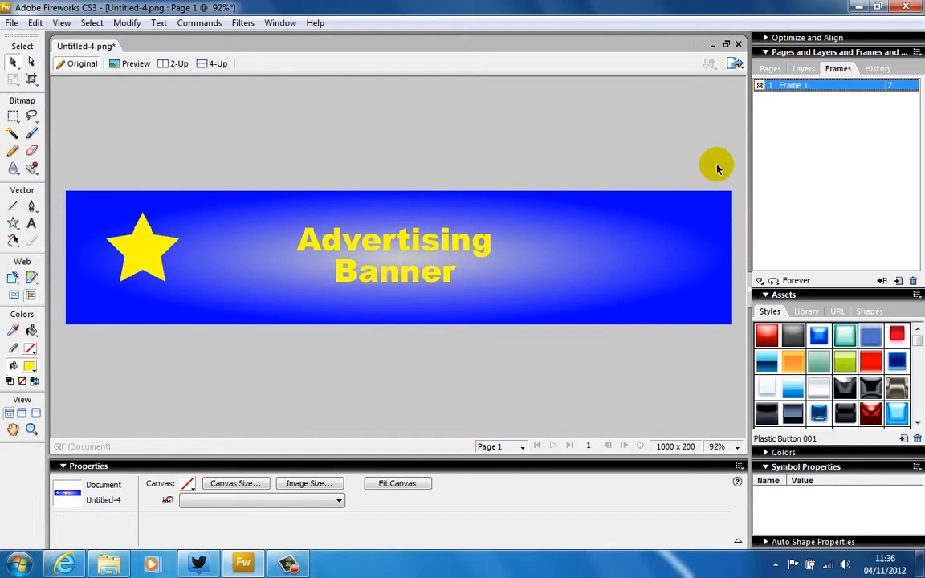
mouse_move(672, 148)
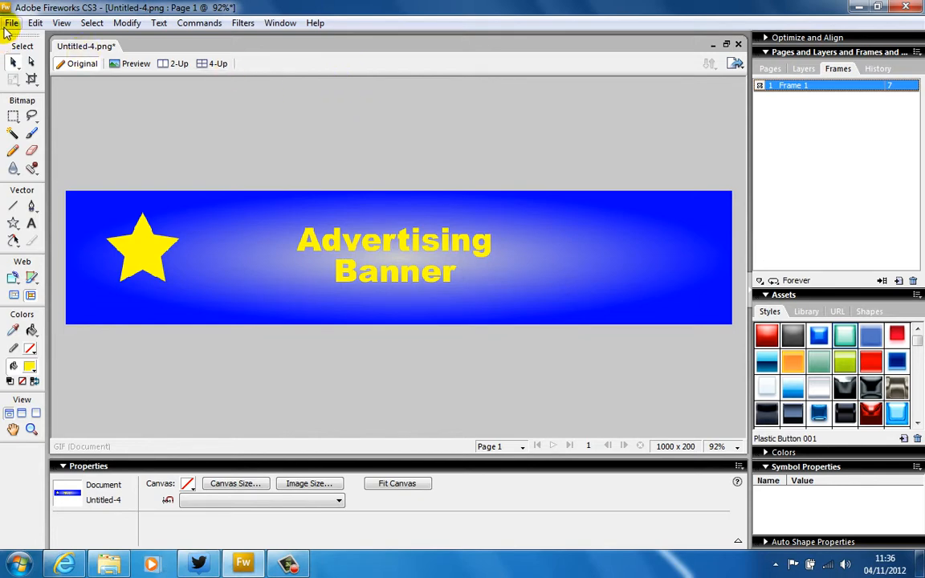
Use File > Import and browse to A03-A06 Products > Resources to find the logo file
left_click(11, 22)
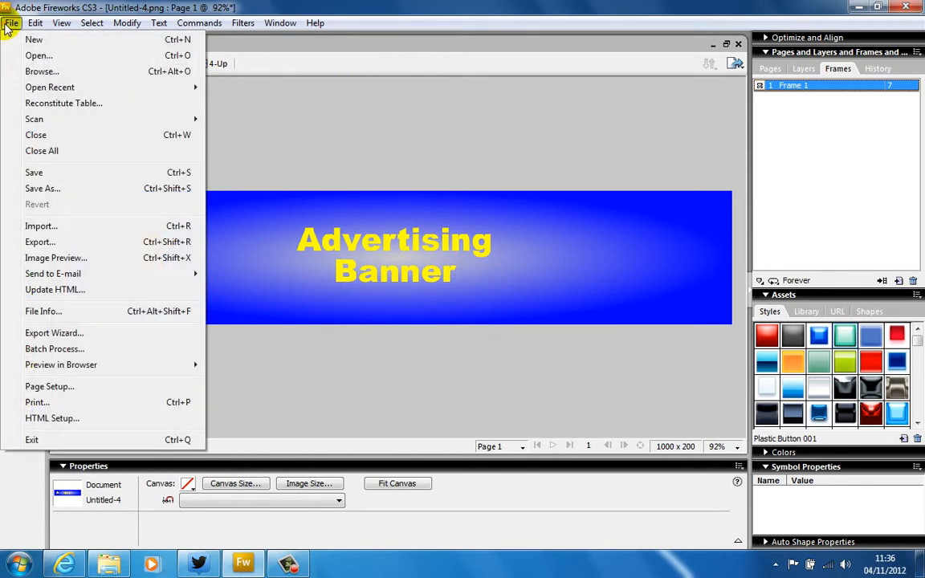
mouse_move(38, 224)
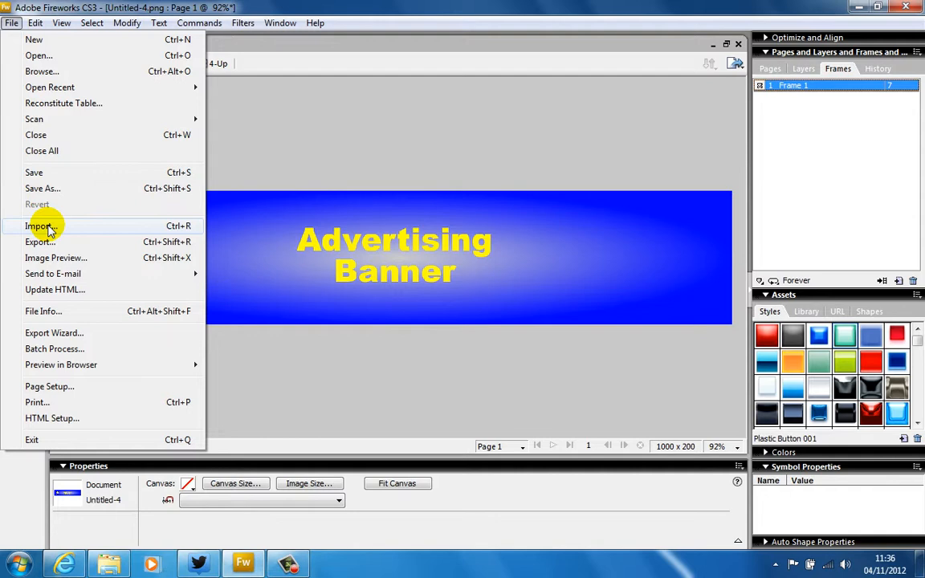
left_click(38, 225)
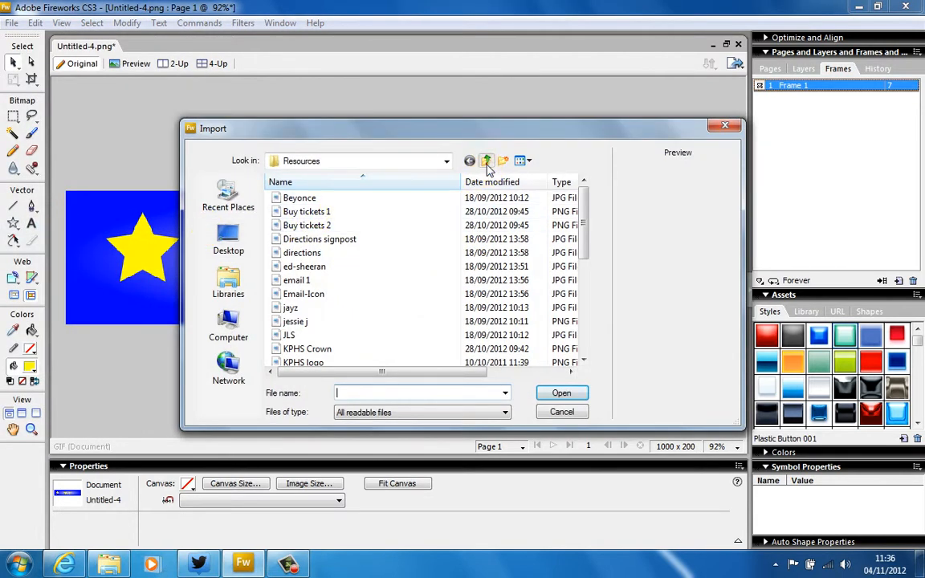
left_click(485, 161)
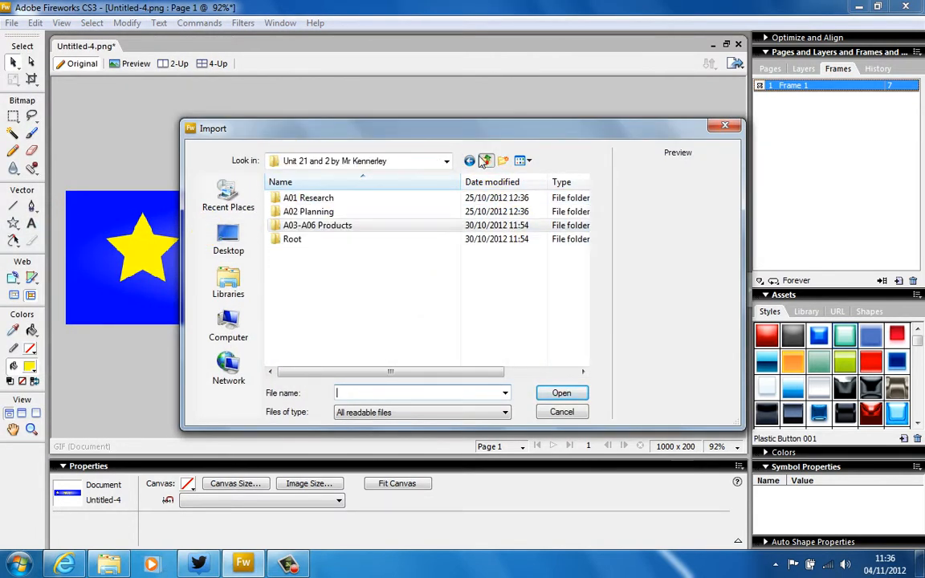
left_click(318, 225)
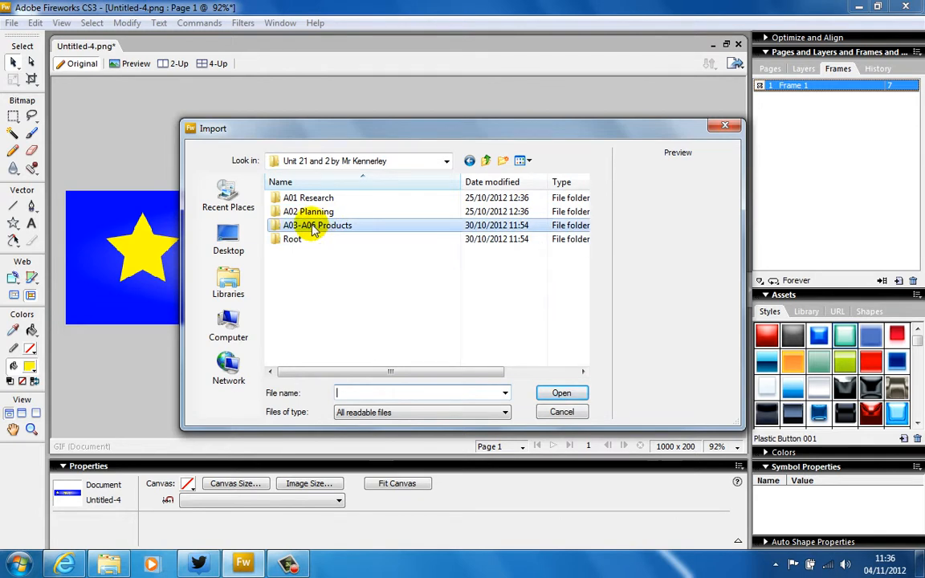
double_click(317, 225)
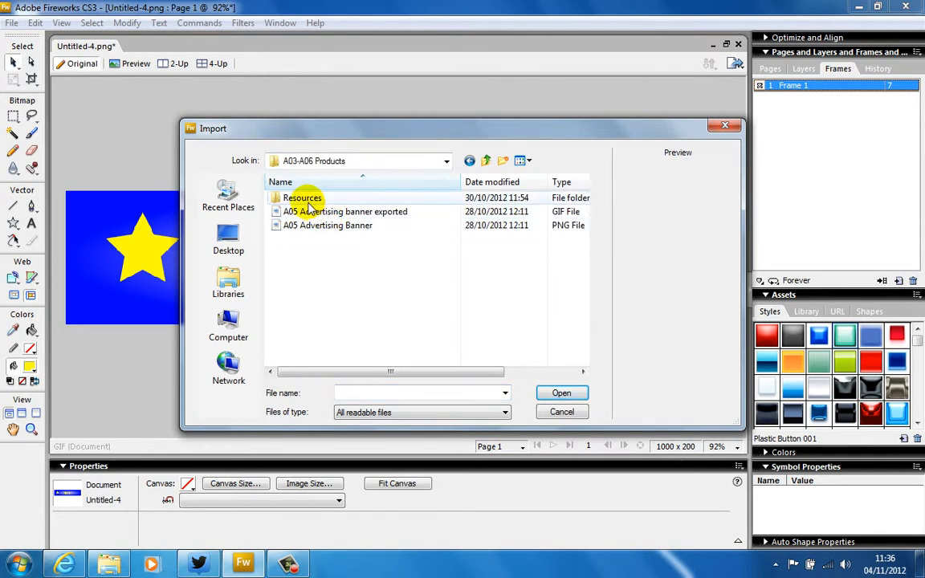
double_click(302, 197)
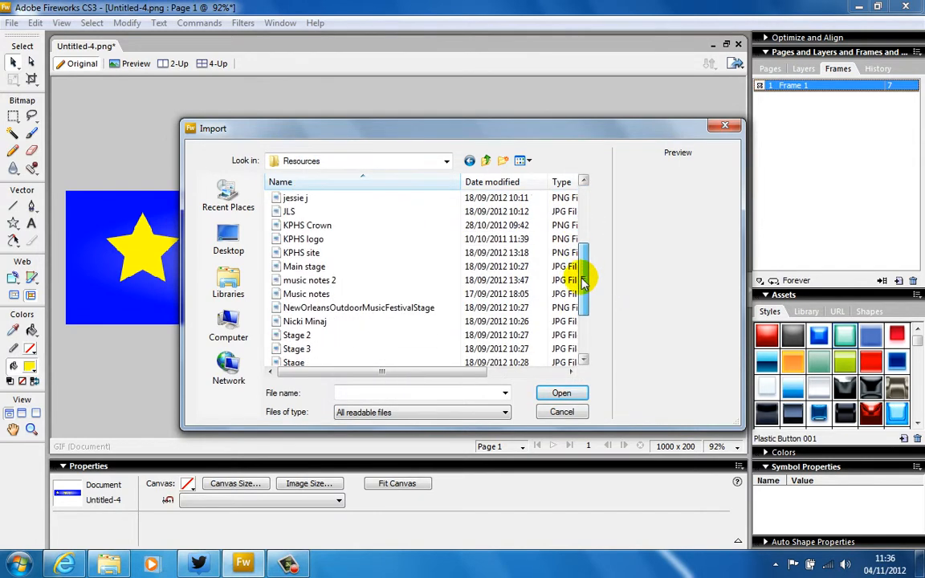
scroll("down", 3)
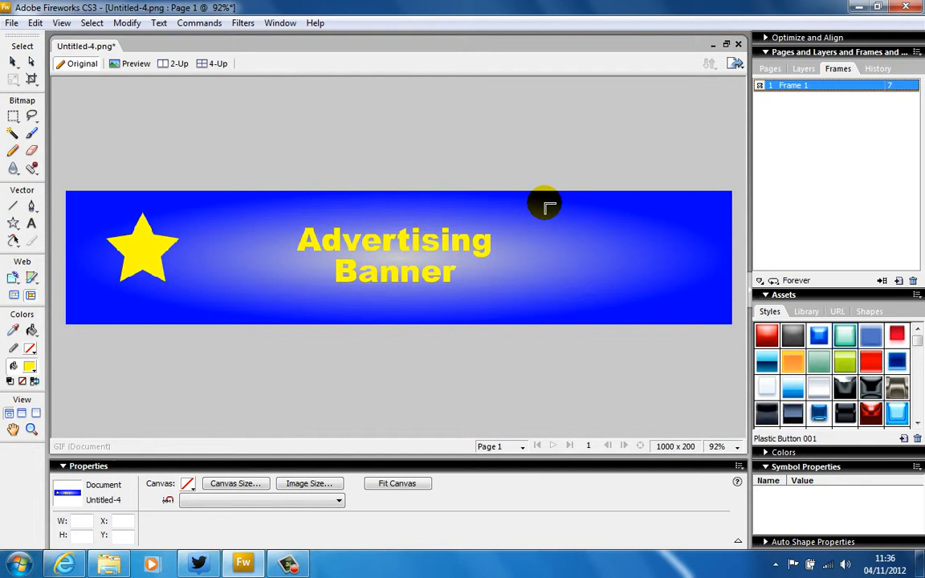
Place the imported Kingsway Park logo and move it to the banner's right end, opposite the star
left_click_drag(546, 206, 614, 255)
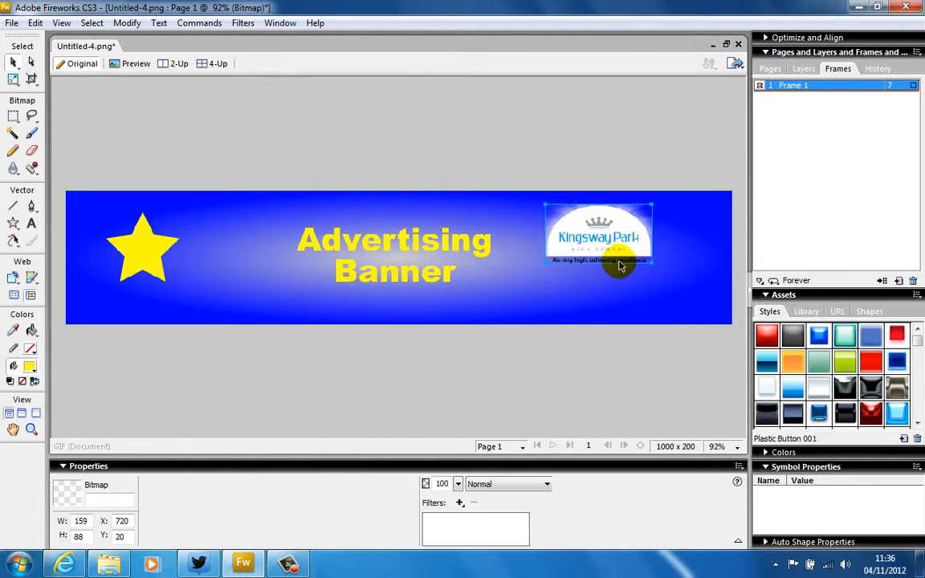
left_click_drag(598, 233, 603, 254)
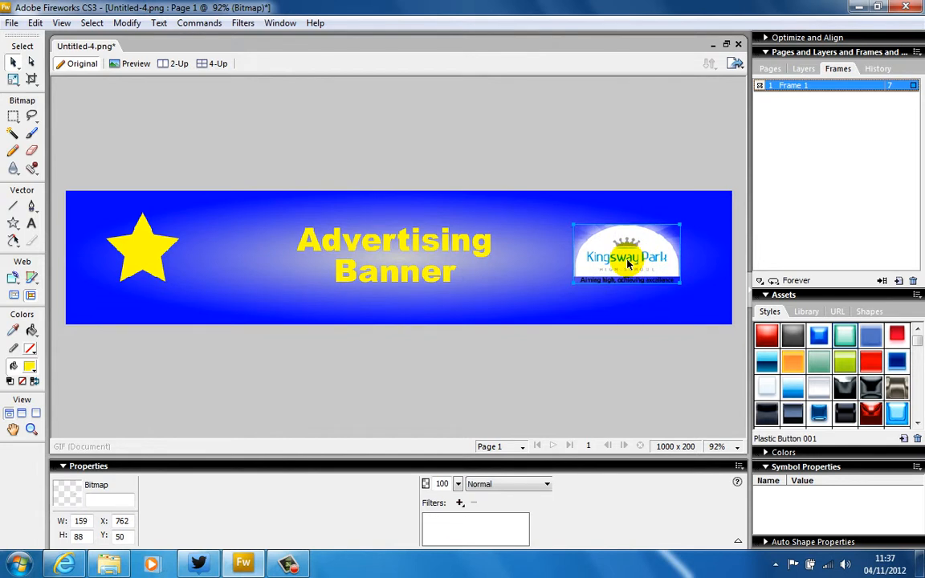
left_click(394, 255)
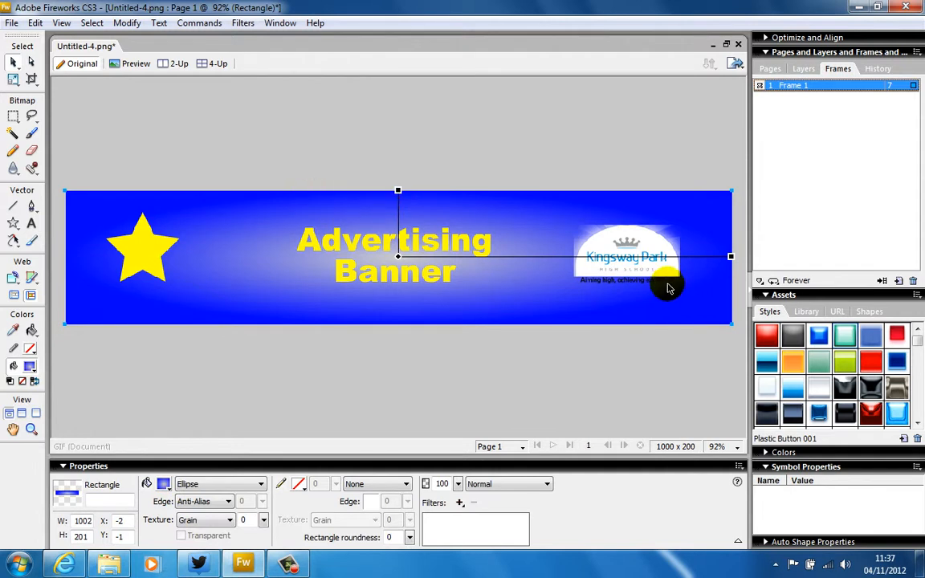
mouse_move(659, 392)
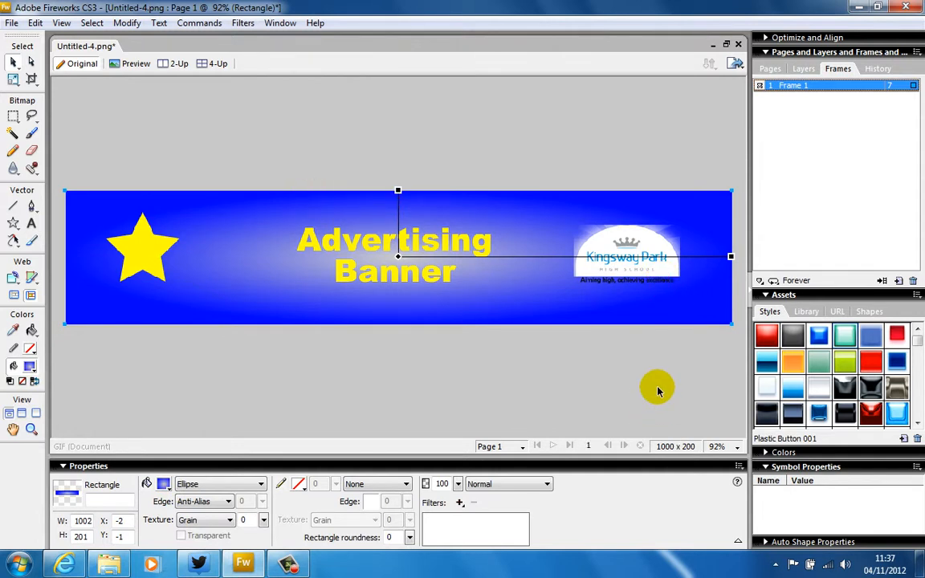
mouse_move(570, 235)
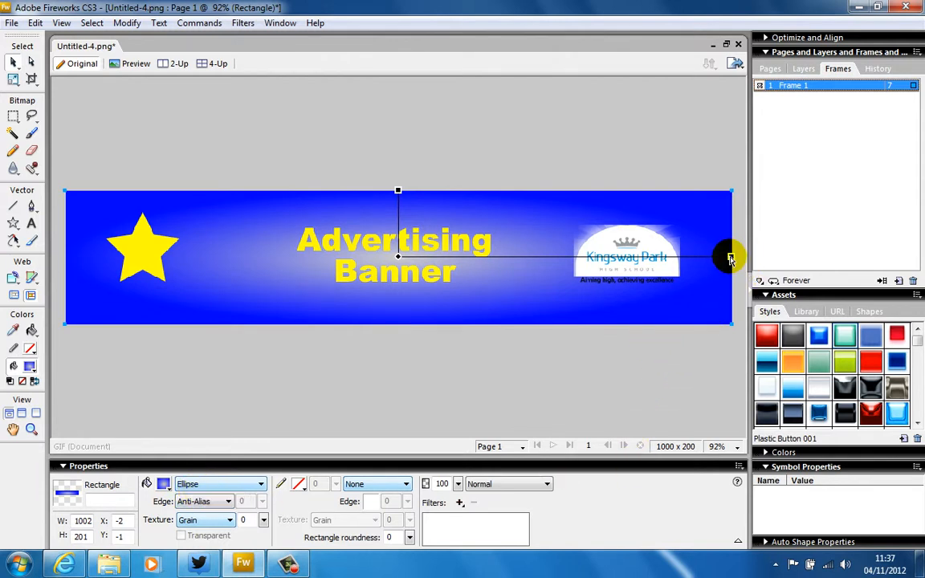
left_click_drag(730, 257, 713, 324)
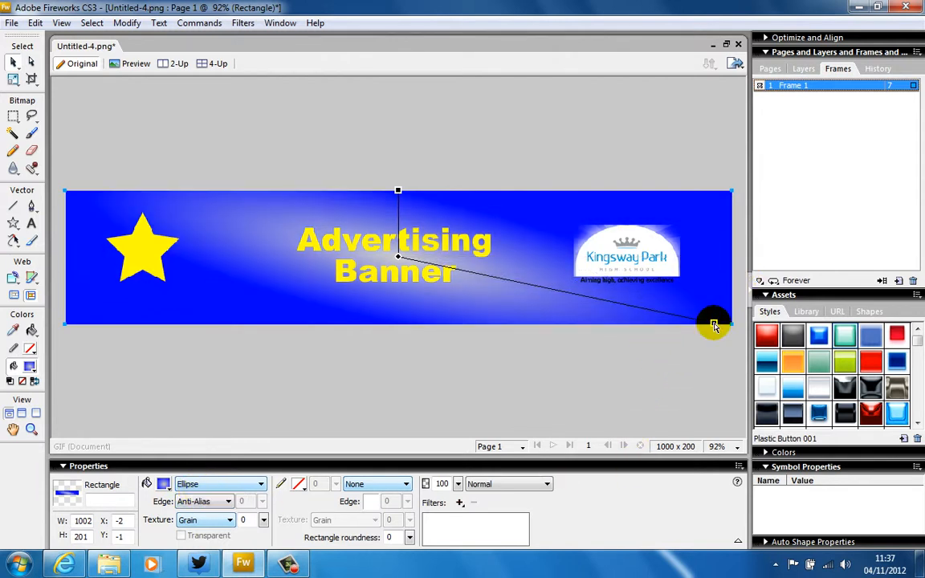
left_click_drag(715, 325, 643, 379)
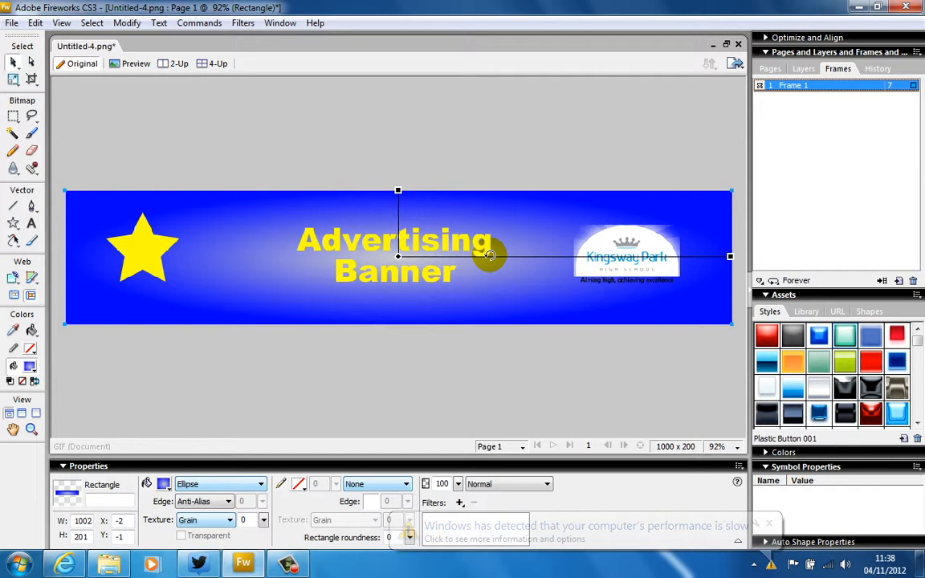
left_click(767, 523)
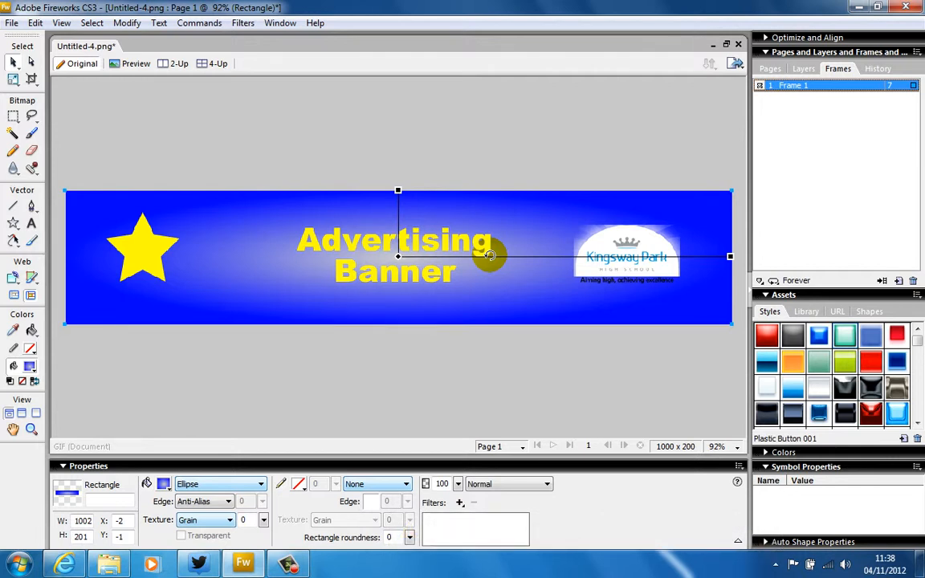